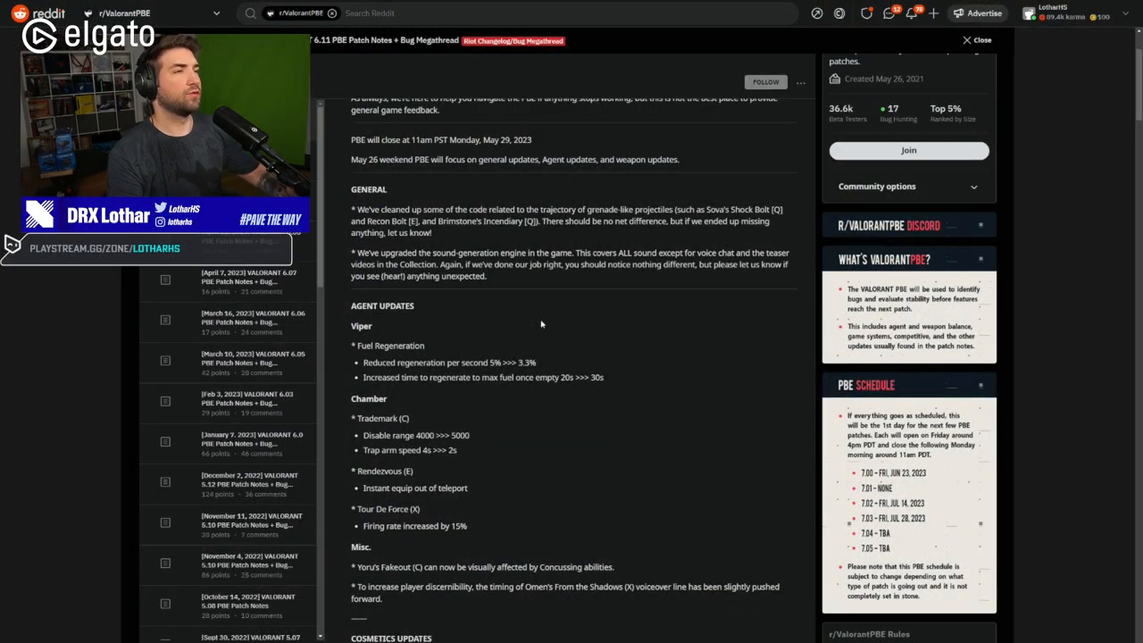
# - Read down the agent updates, highlighting the sound-generation engine note
pyautogui.scroll(-3)
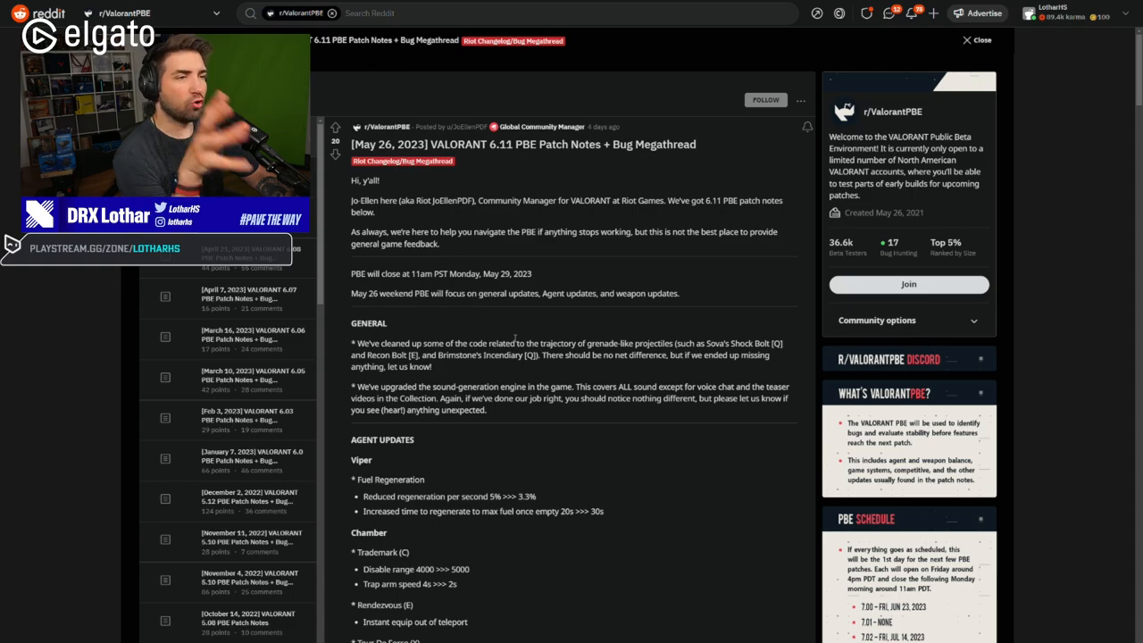
pyautogui.moveTo(522, 340)
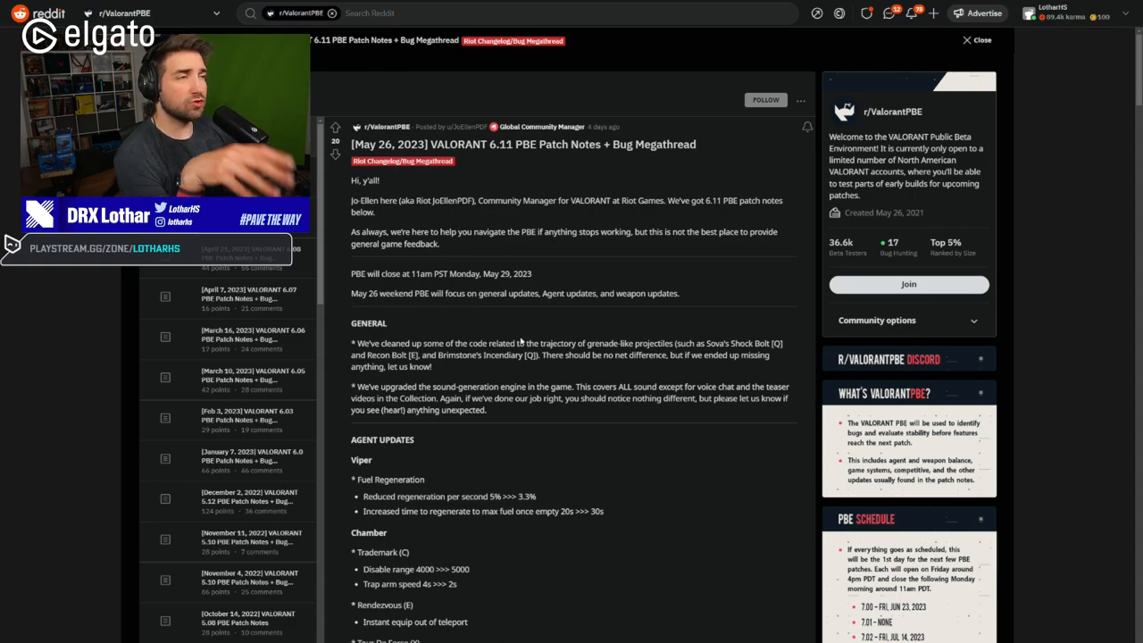
pyautogui.moveTo(520, 343)
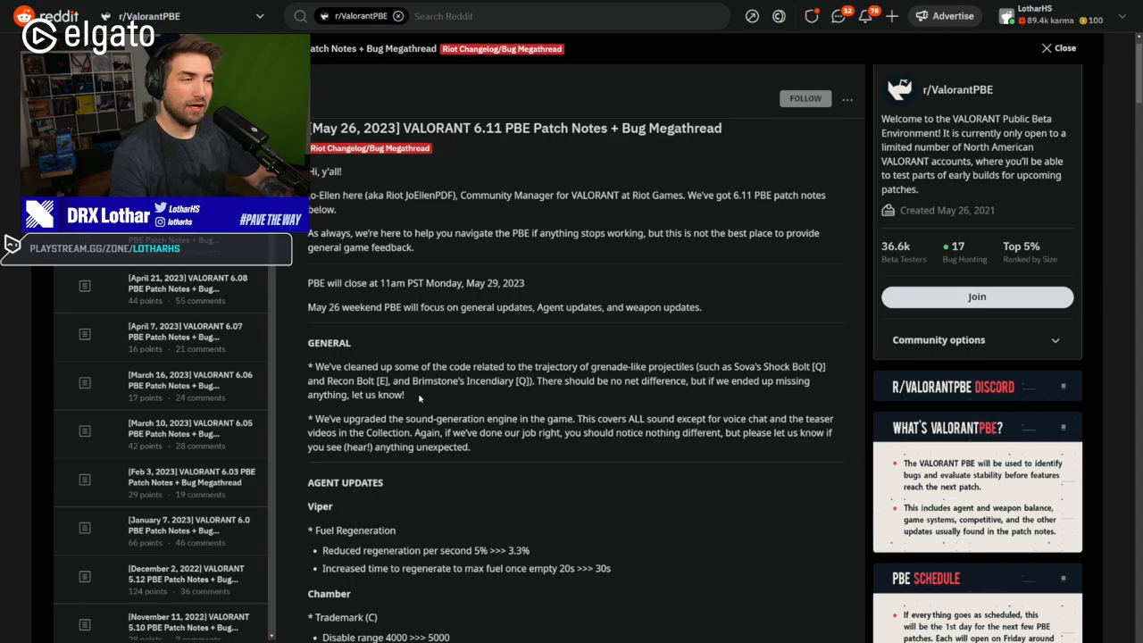
pyautogui.scroll(-3)
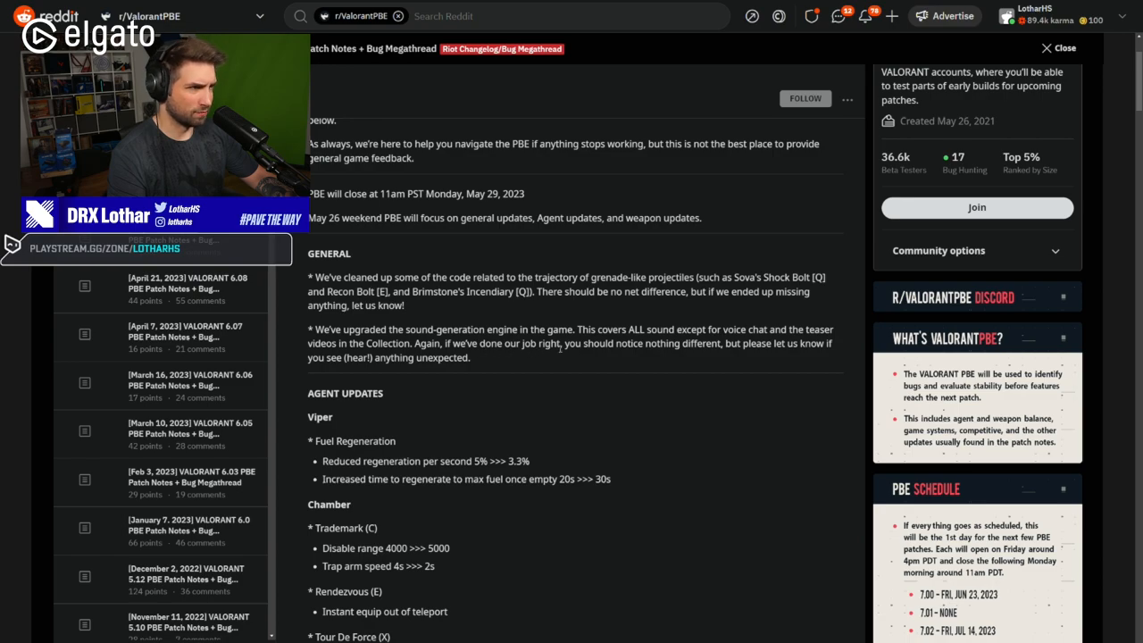
pyautogui.moveTo(570, 343); pyautogui.dragTo(718, 343)
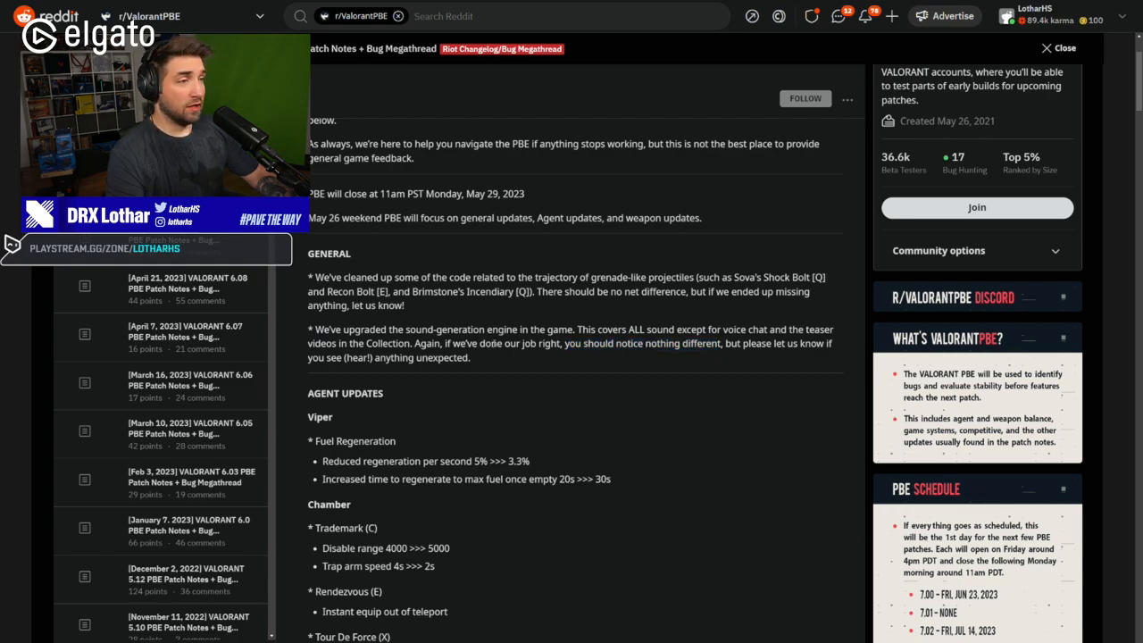
pyautogui.moveTo(318, 329); pyautogui.dragTo(468, 357)
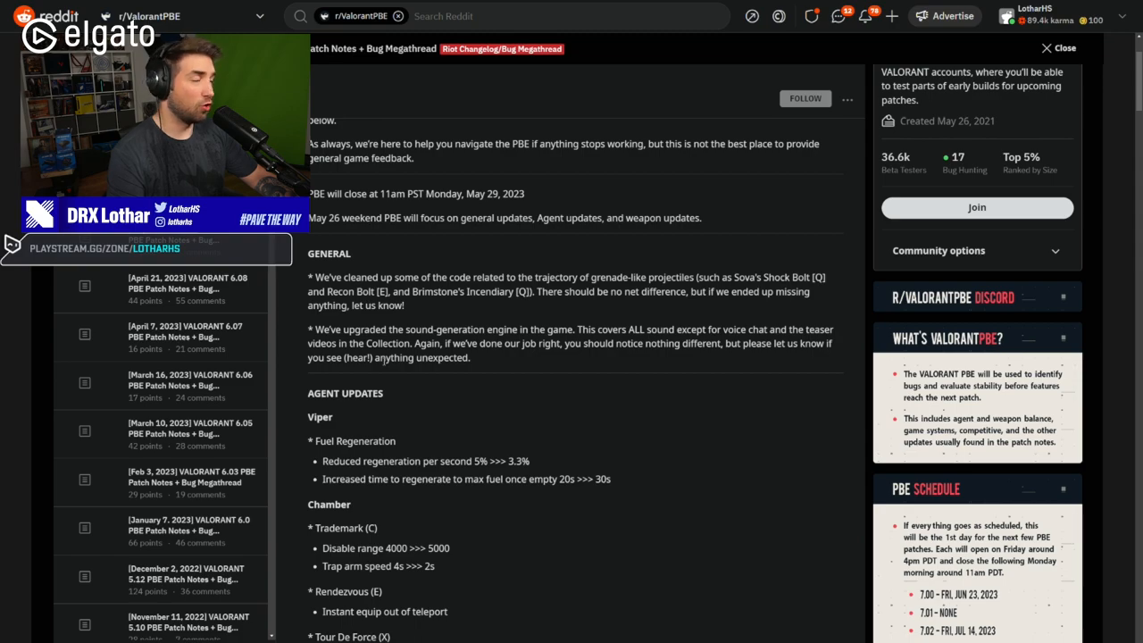
pyautogui.moveTo(412, 373)
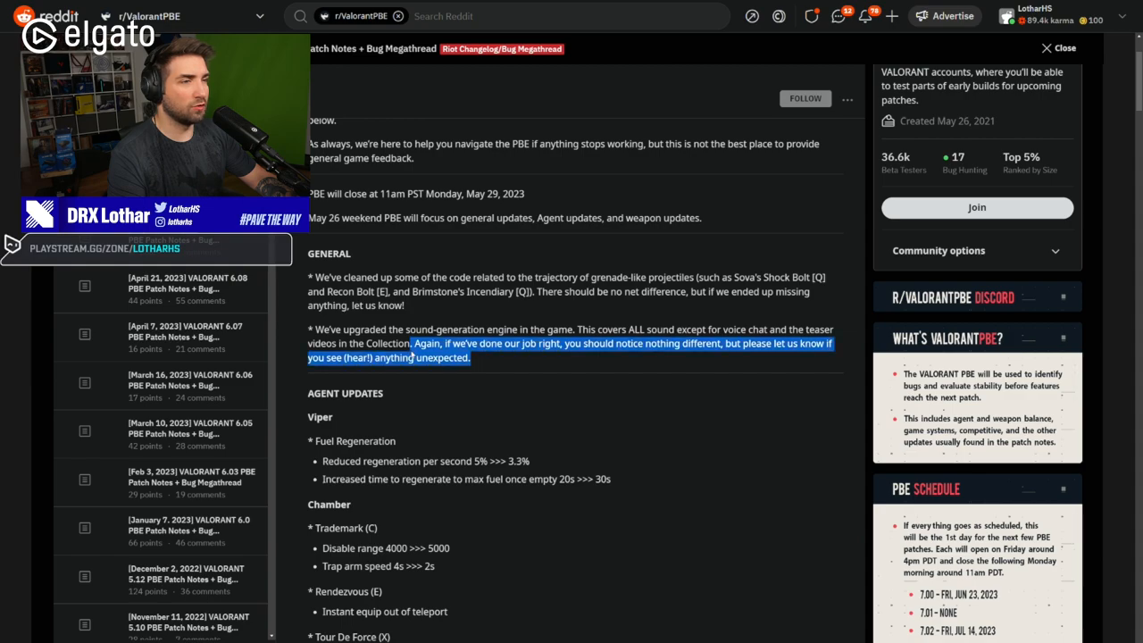
pyautogui.moveTo(414, 343); pyautogui.dragTo(308, 329)
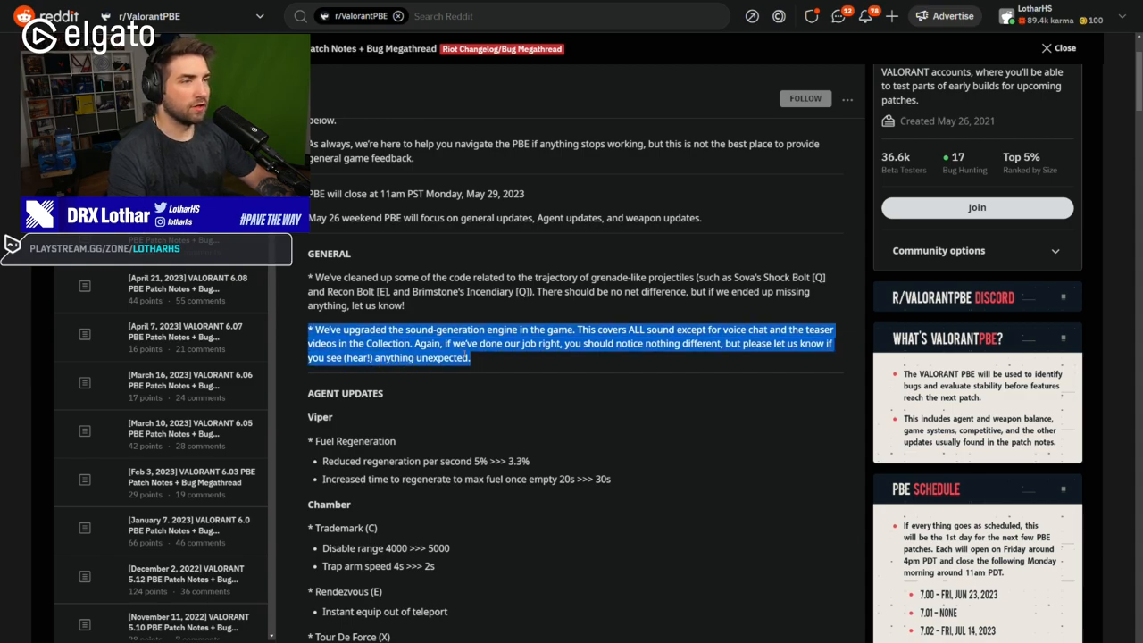
# - Highlight Viper's fuel regeneration time change to the new 30s value
pyautogui.scroll(-3)
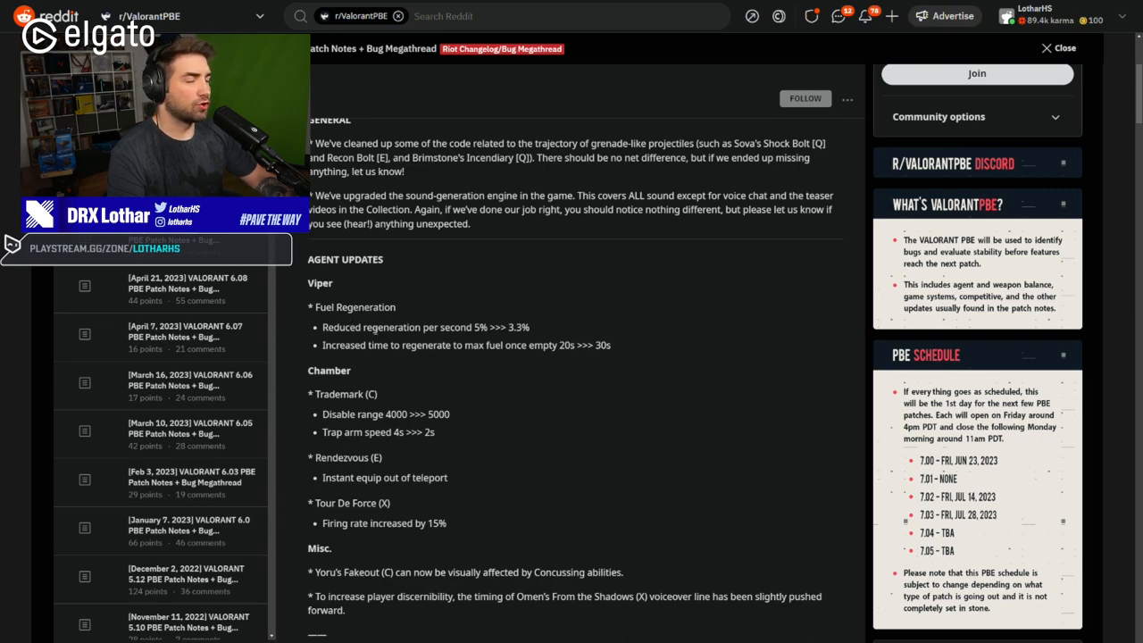
pyautogui.moveTo(332, 327); pyautogui.dragTo(455, 327)
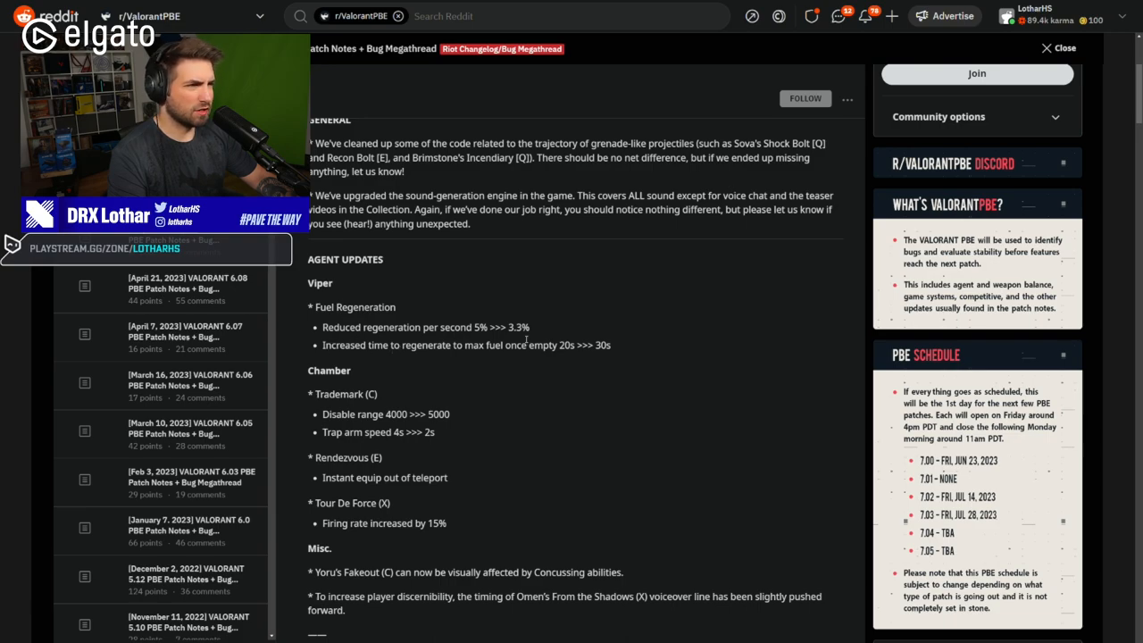
pyautogui.moveTo(482, 327); pyautogui.dragTo(522, 326)
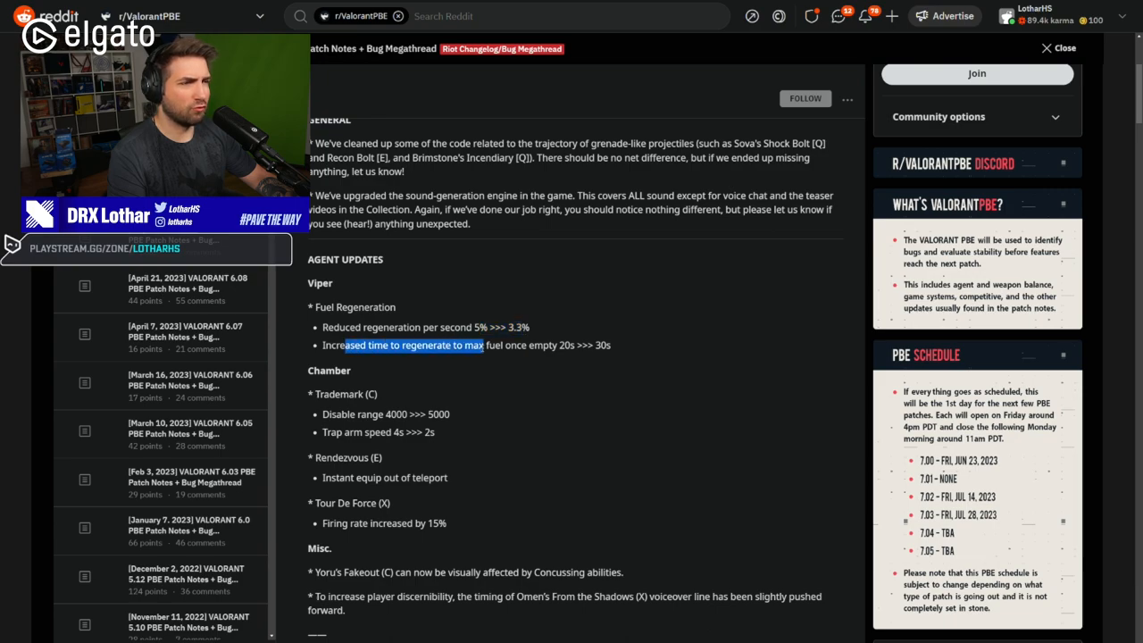
pyautogui.moveTo(482, 346); pyautogui.dragTo(550, 347)
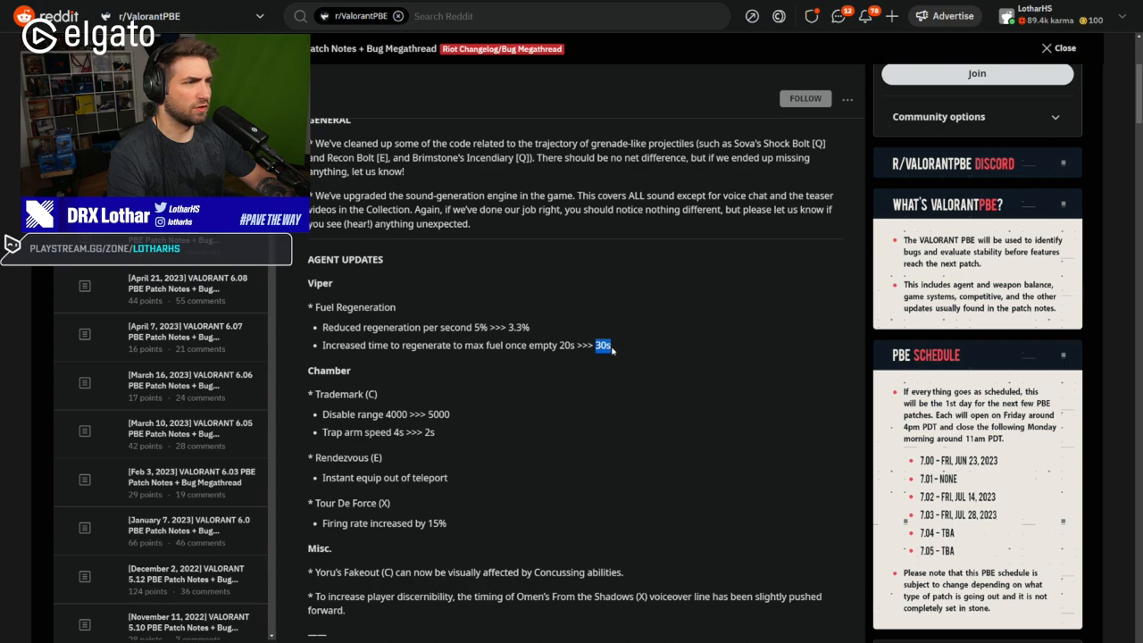
pyautogui.moveTo(493, 339)
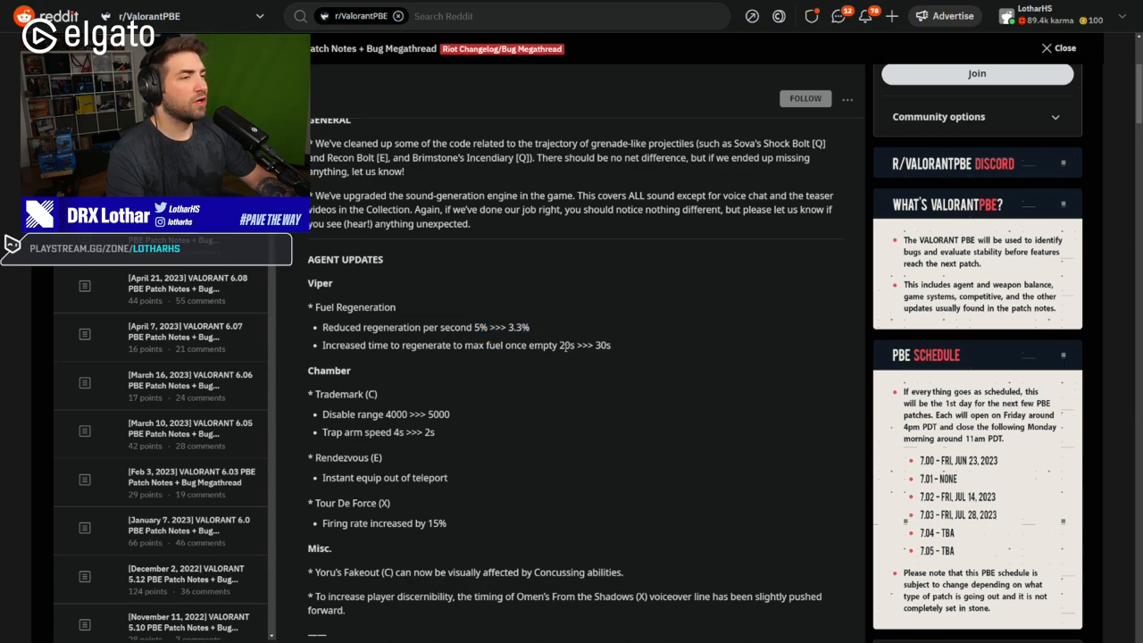
pyautogui.moveTo(561, 346); pyautogui.dragTo(610, 346)
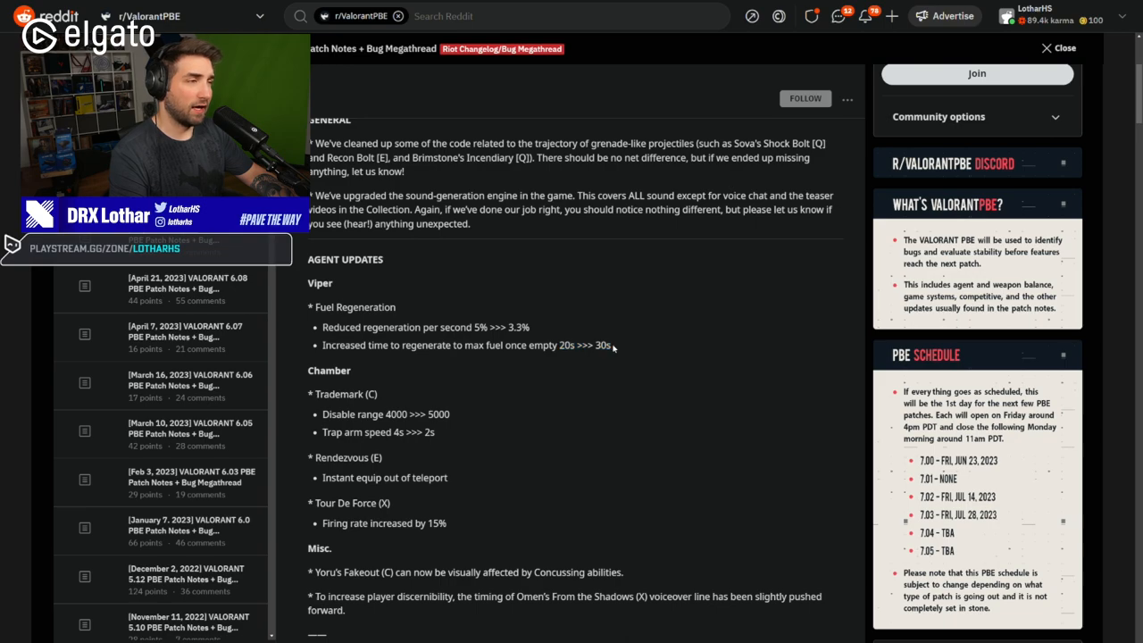
pyautogui.doubleClick(602, 345)
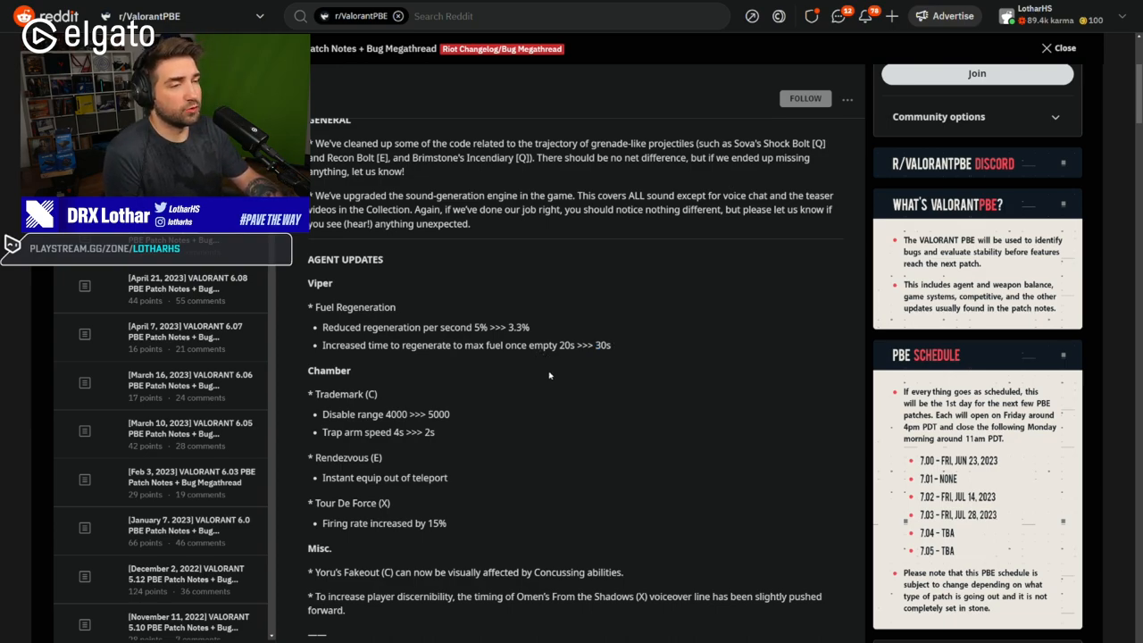
pyautogui.moveTo(443, 377)
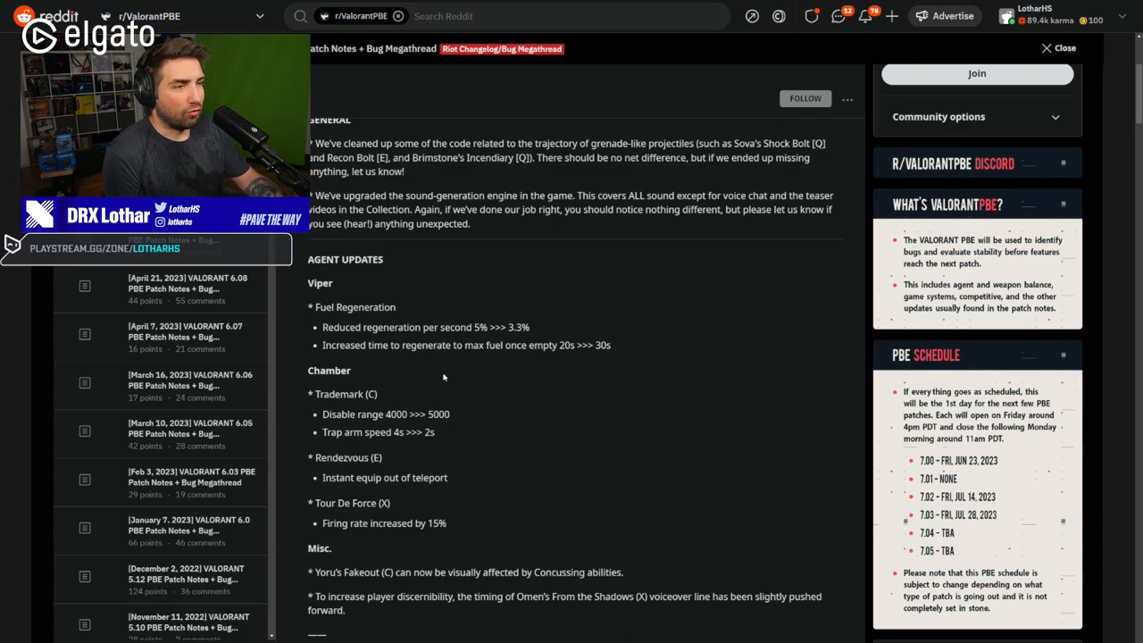
# - Reach Chamber's changes and highlight the Trademark (C) ability name
pyautogui.scroll(-3)
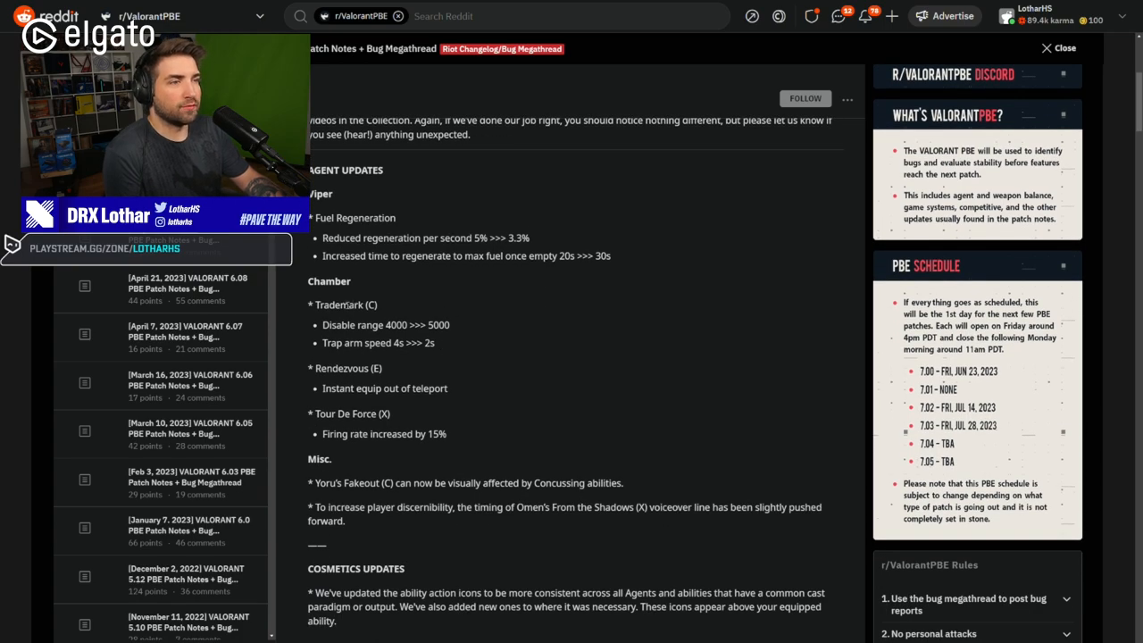
pyautogui.doubleClick(347, 303)
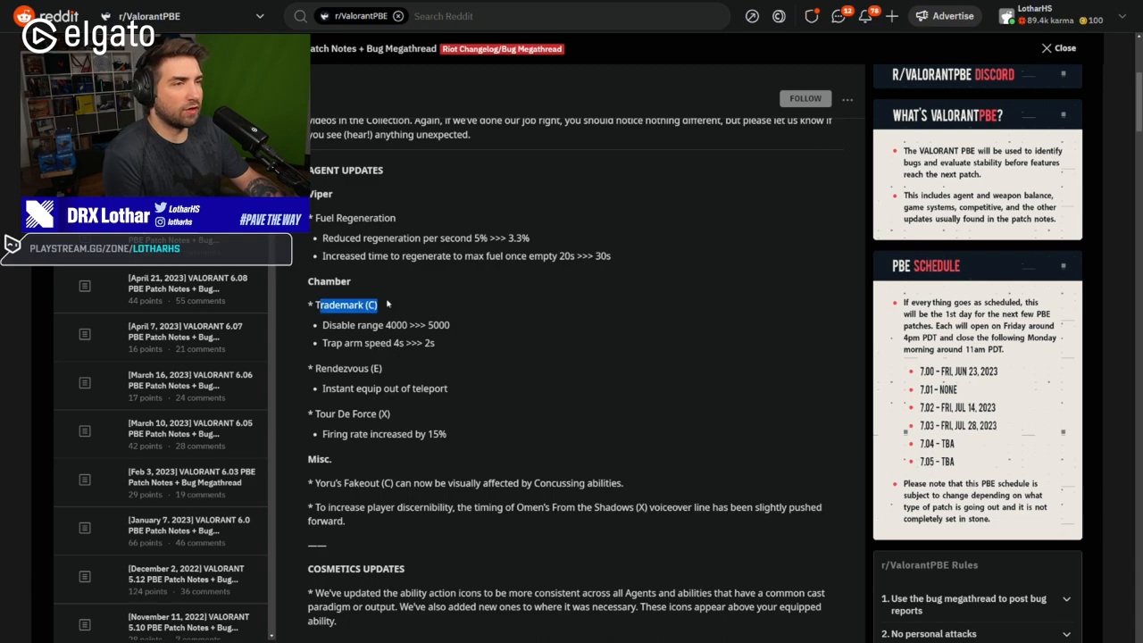
pyautogui.moveTo(350, 342)
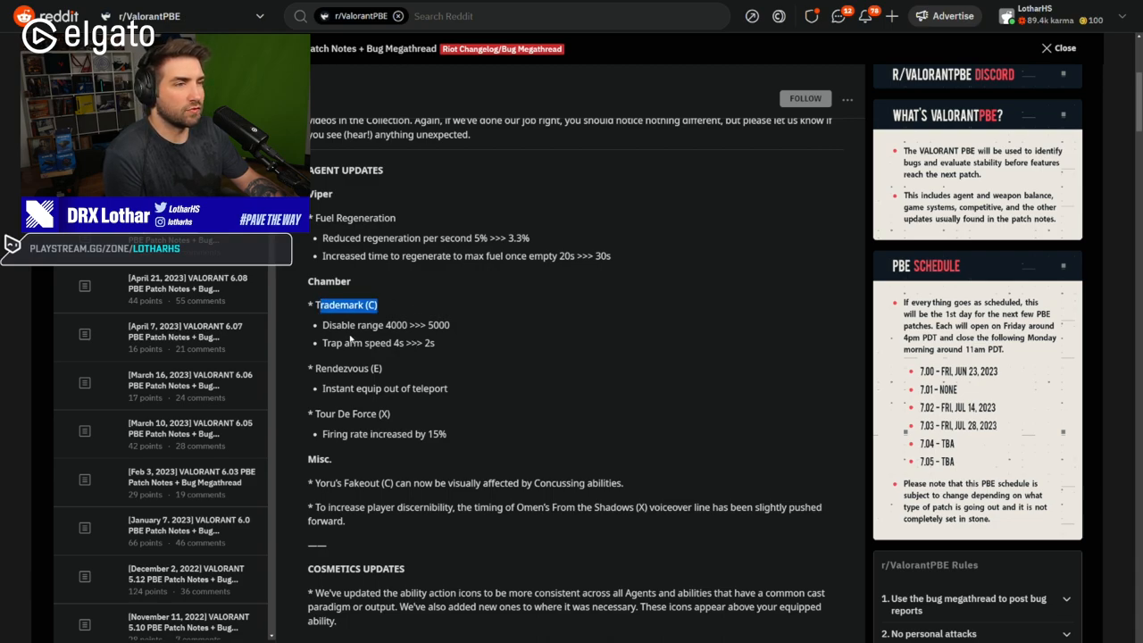
pyautogui.moveTo(350, 339)
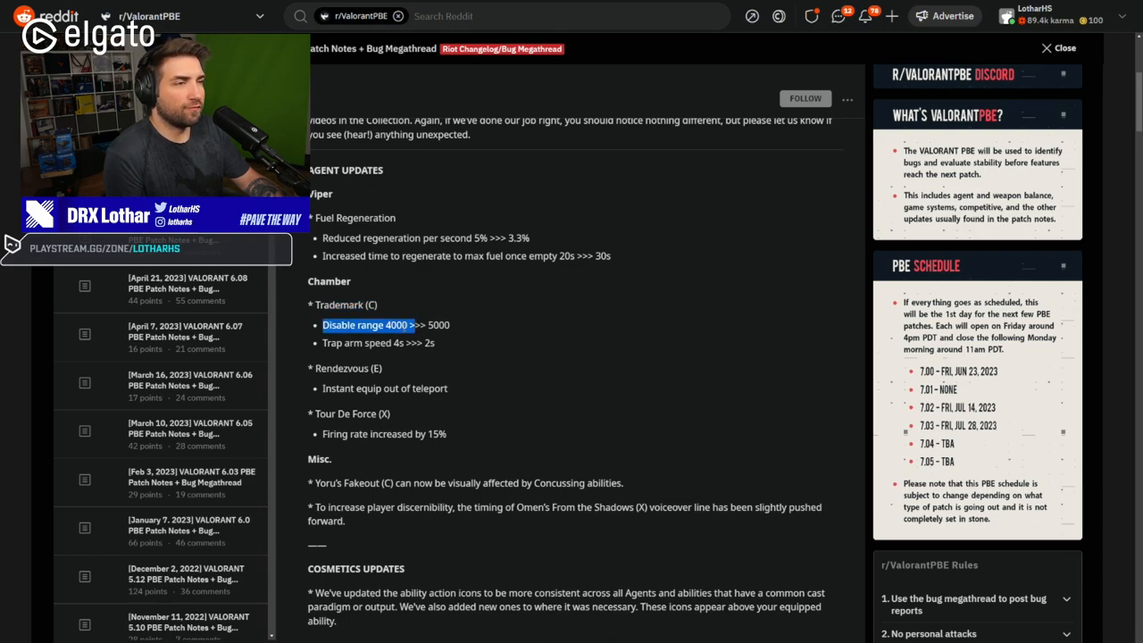
pyautogui.doubleClick(438, 325)
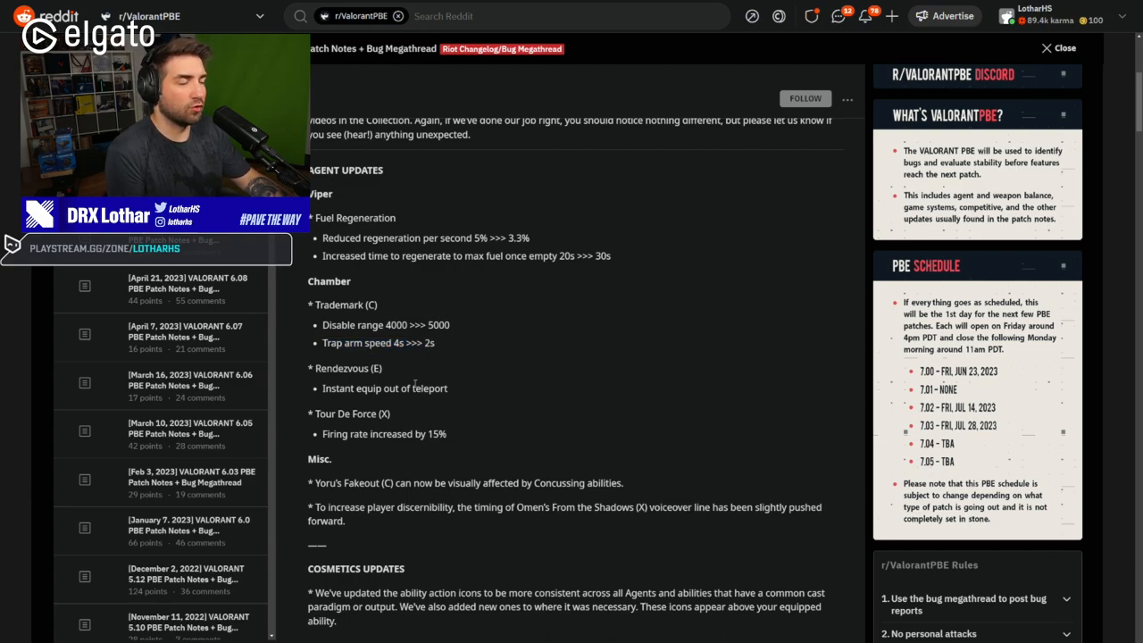
pyautogui.scroll(-3)
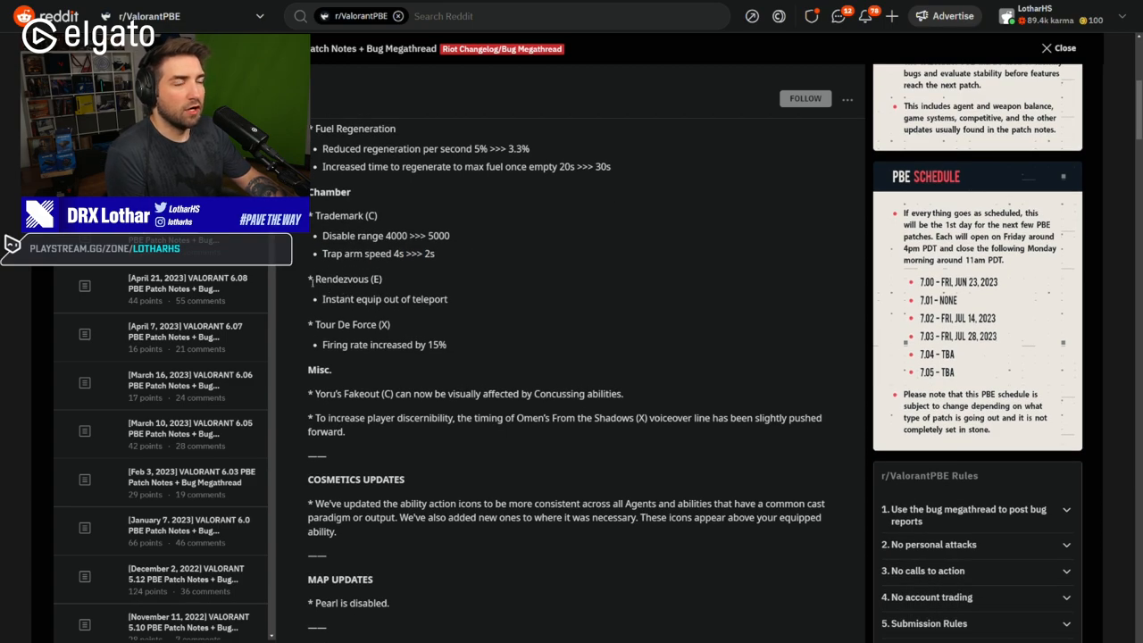
# - Mark the Rendezvous note 'Instant equip out of teleport'
pyautogui.doubleClick(384, 301)
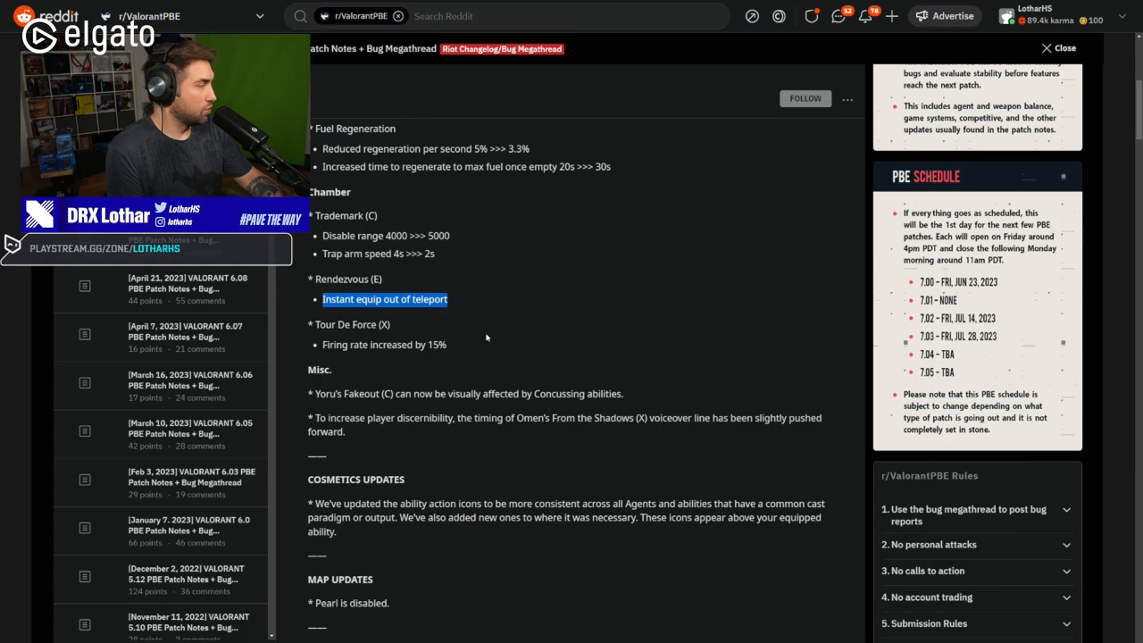
# - Mark the Tour De Force 'Firing rate increased by 15%' note and continue down
pyautogui.doubleClick(384, 345)
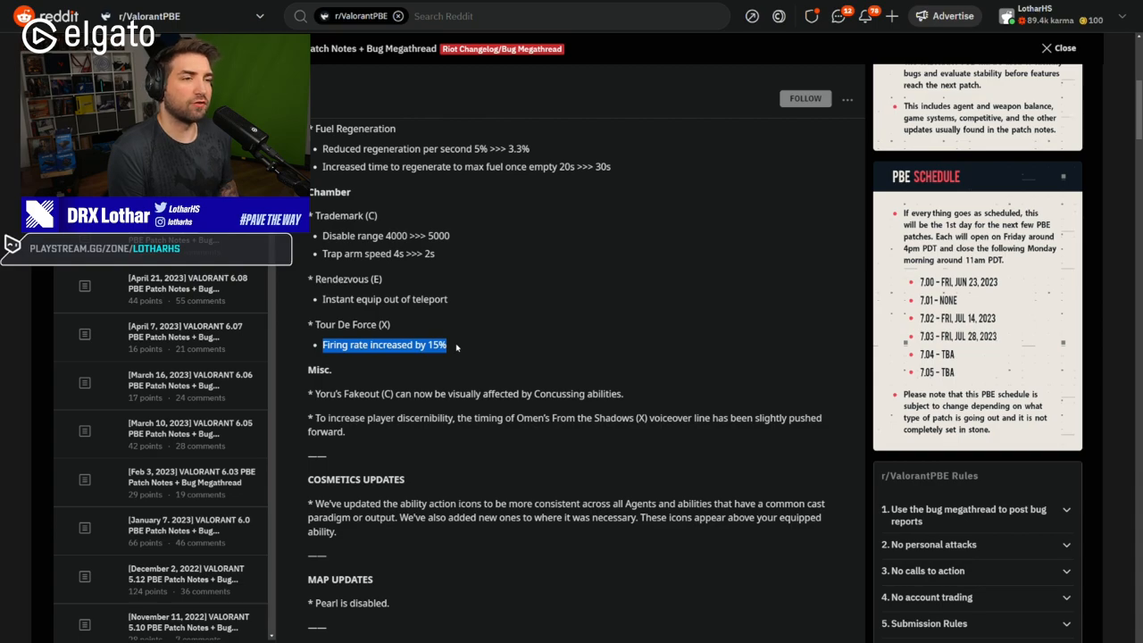
pyautogui.moveTo(490, 357)
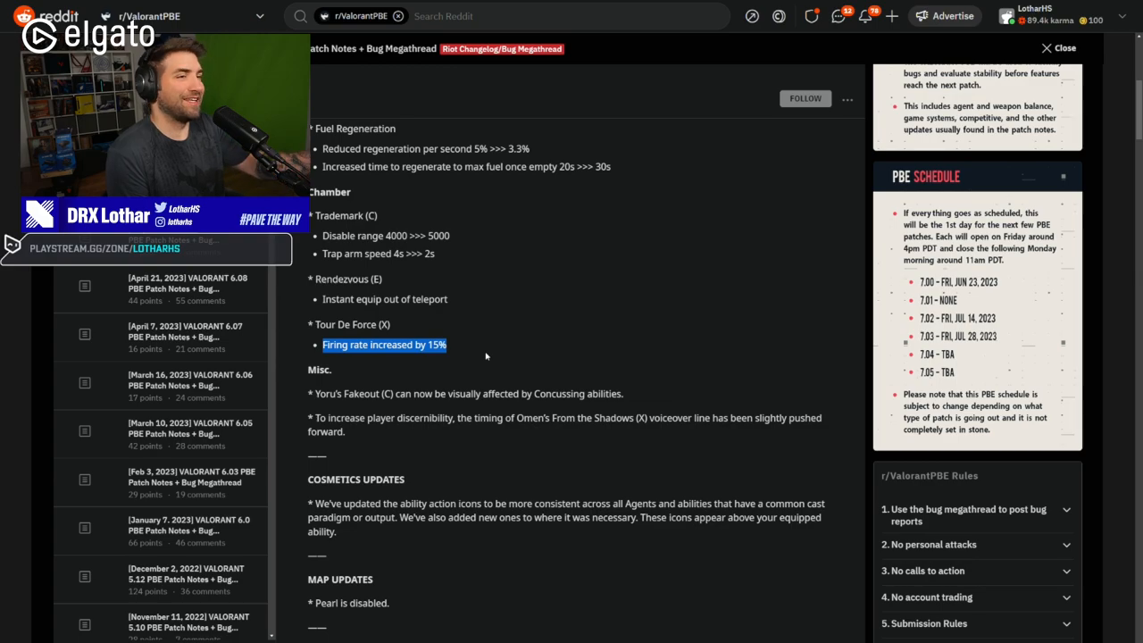
pyautogui.moveTo(490, 382)
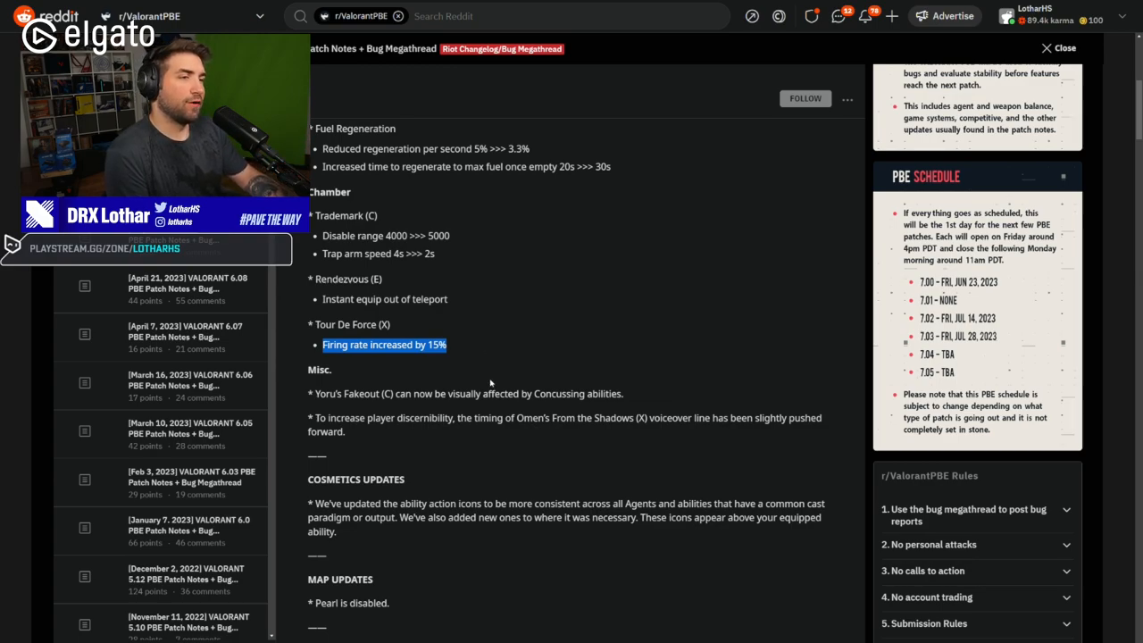
pyautogui.moveTo(460, 374)
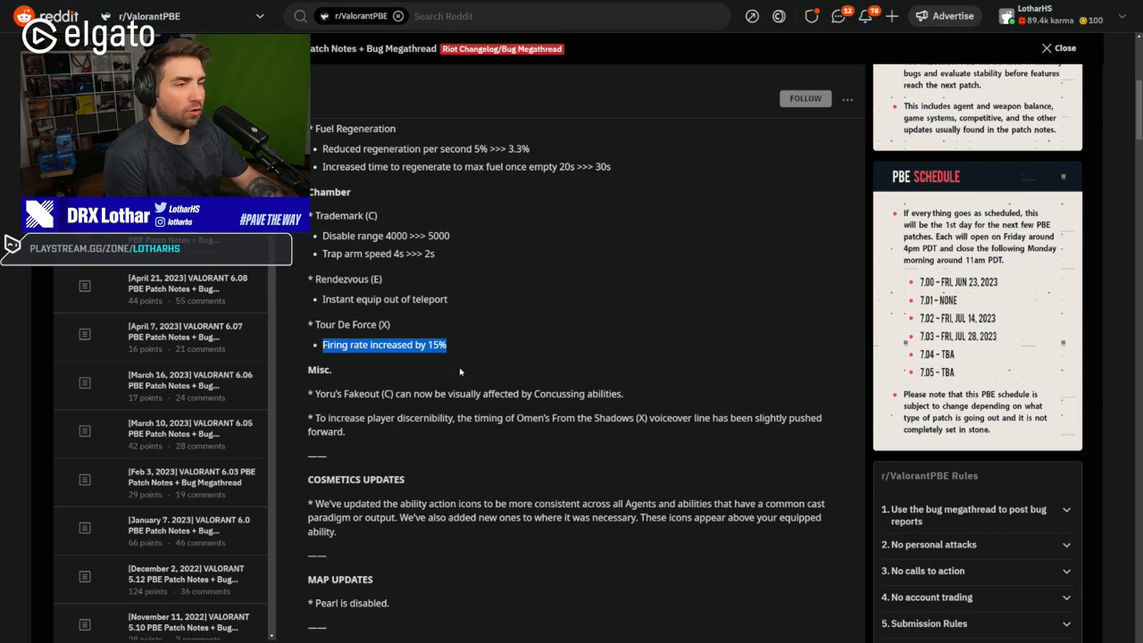
pyautogui.scroll(-3)
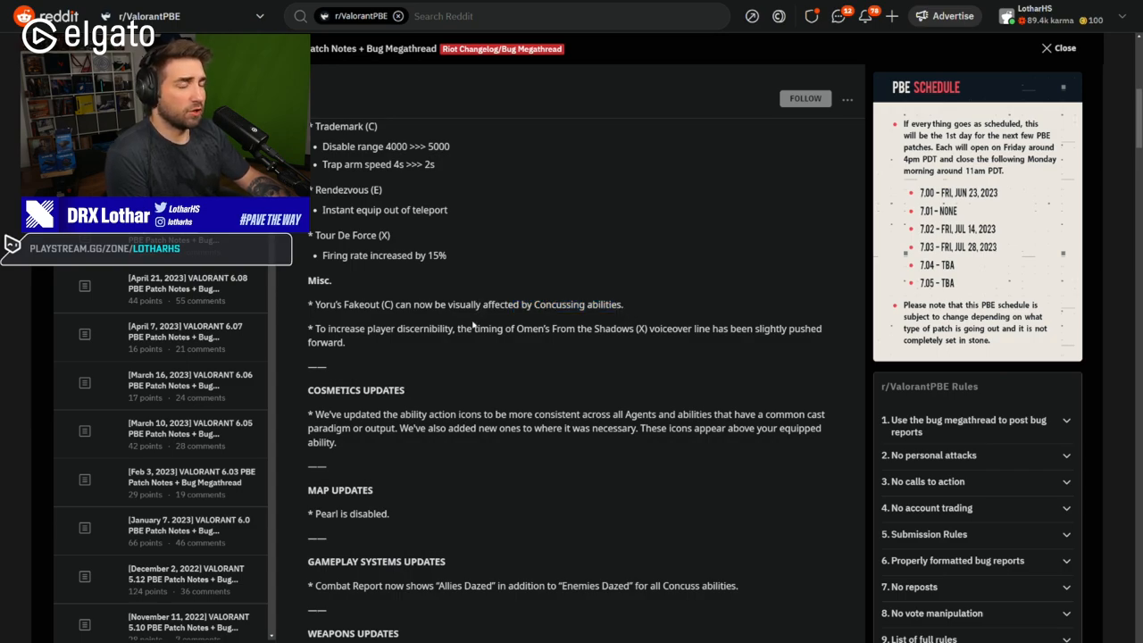
pyautogui.moveTo(368, 346)
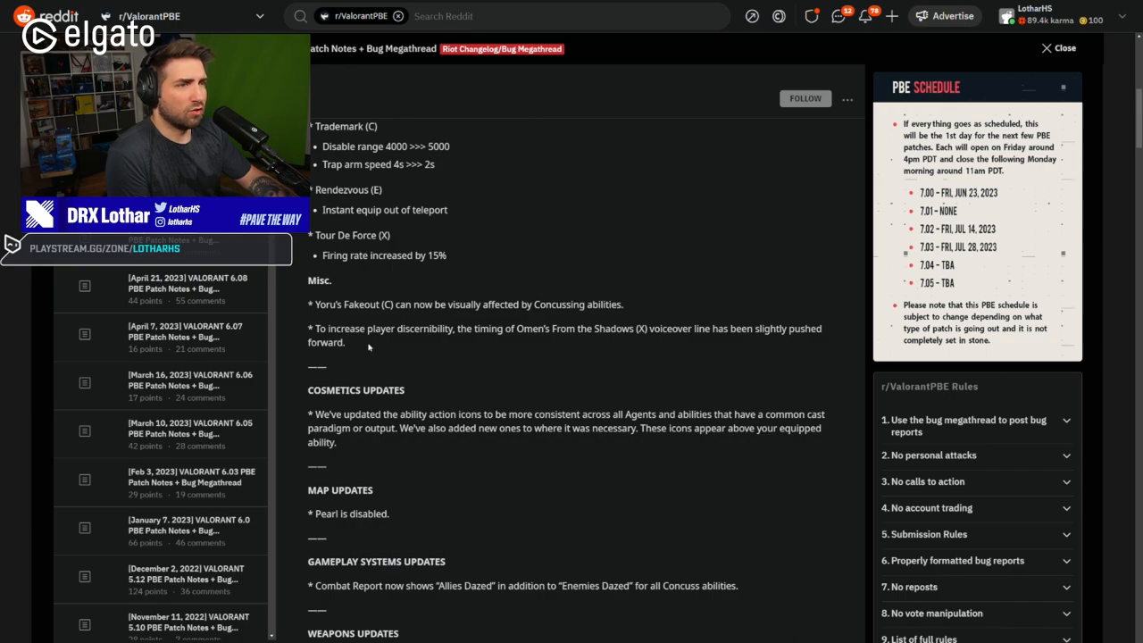
pyautogui.moveTo(446, 343)
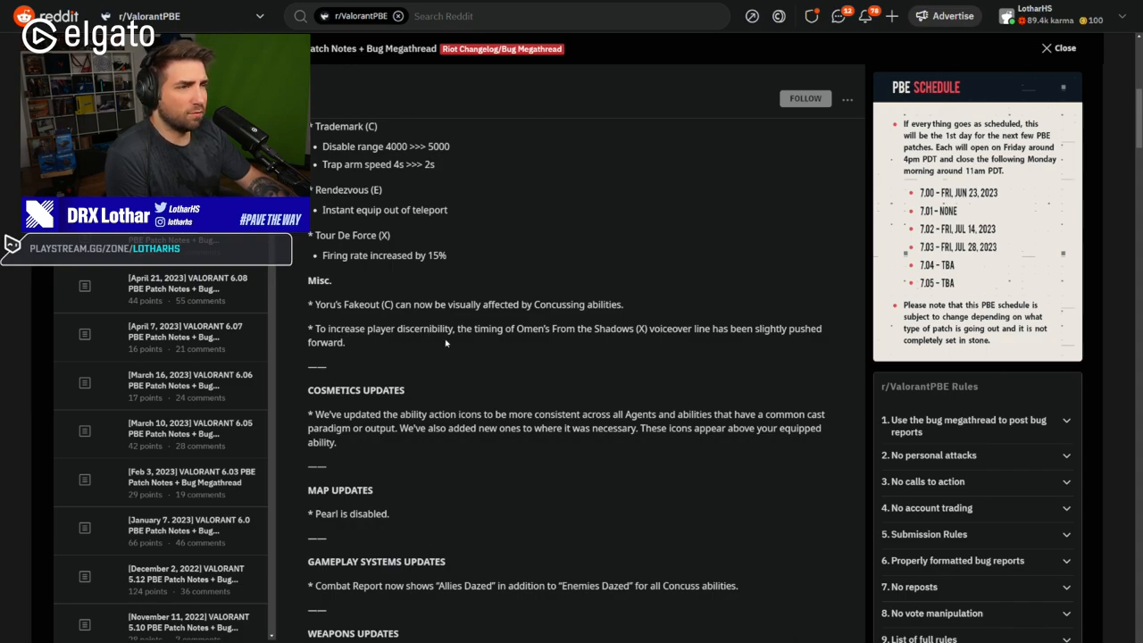
pyautogui.moveTo(472, 349)
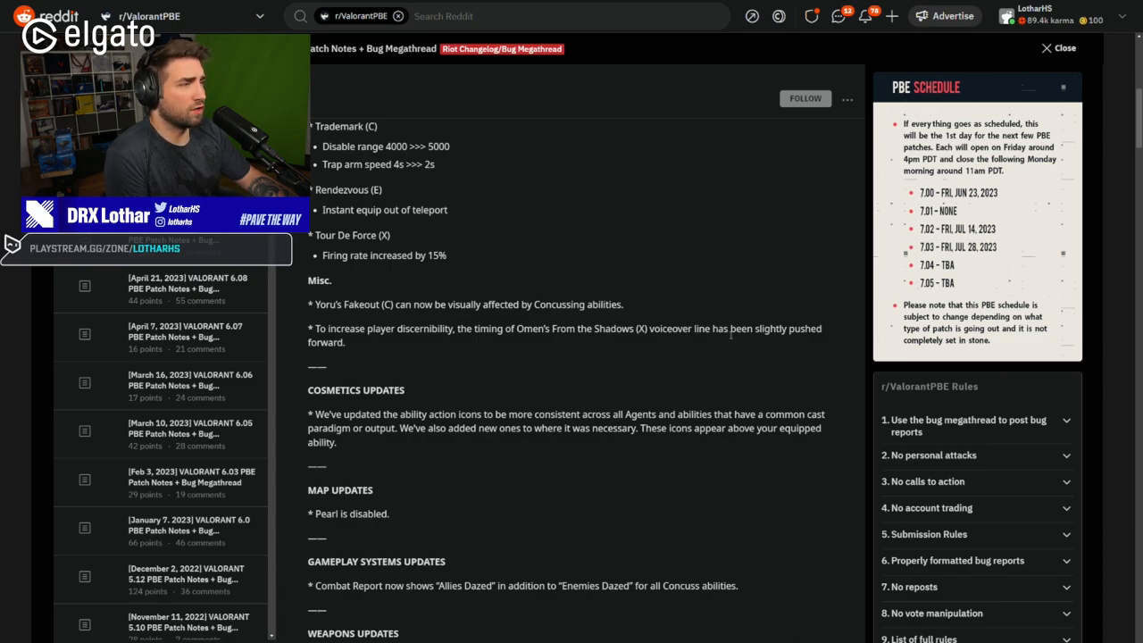
# - Move past the Misc. section to the Cosmetics and Map updates noting Pearl is disabled
pyautogui.scroll(-3)
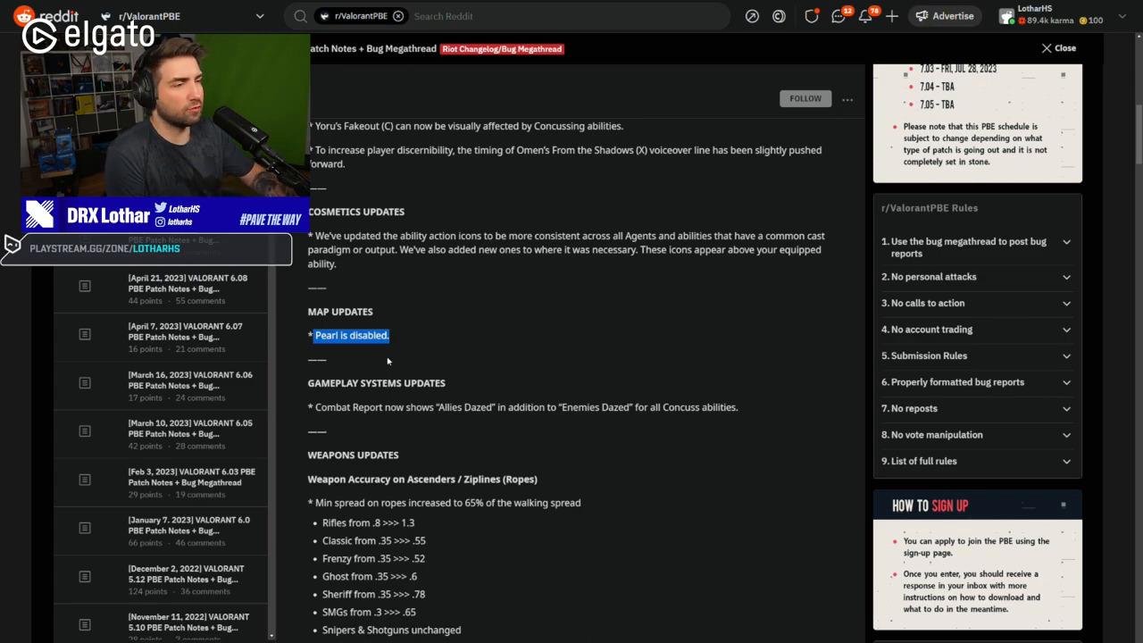
pyautogui.moveTo(414, 359)
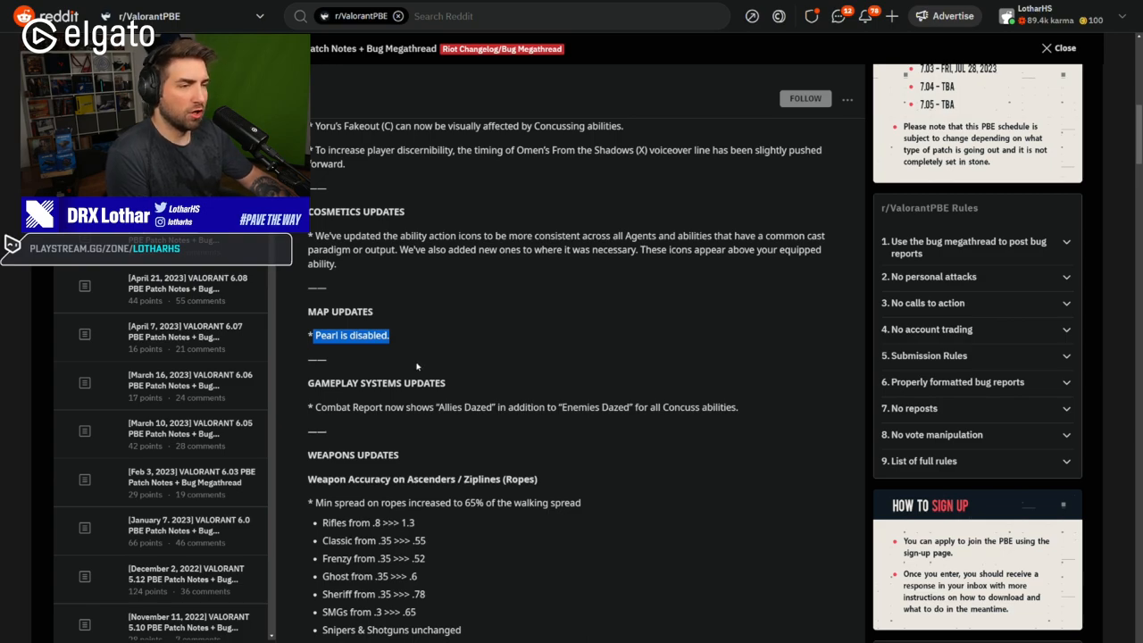
# - Continue past the 'Pearl is disabled.' and 'Allies Dazed' notes to the Weapons updates
pyautogui.scroll(-3)
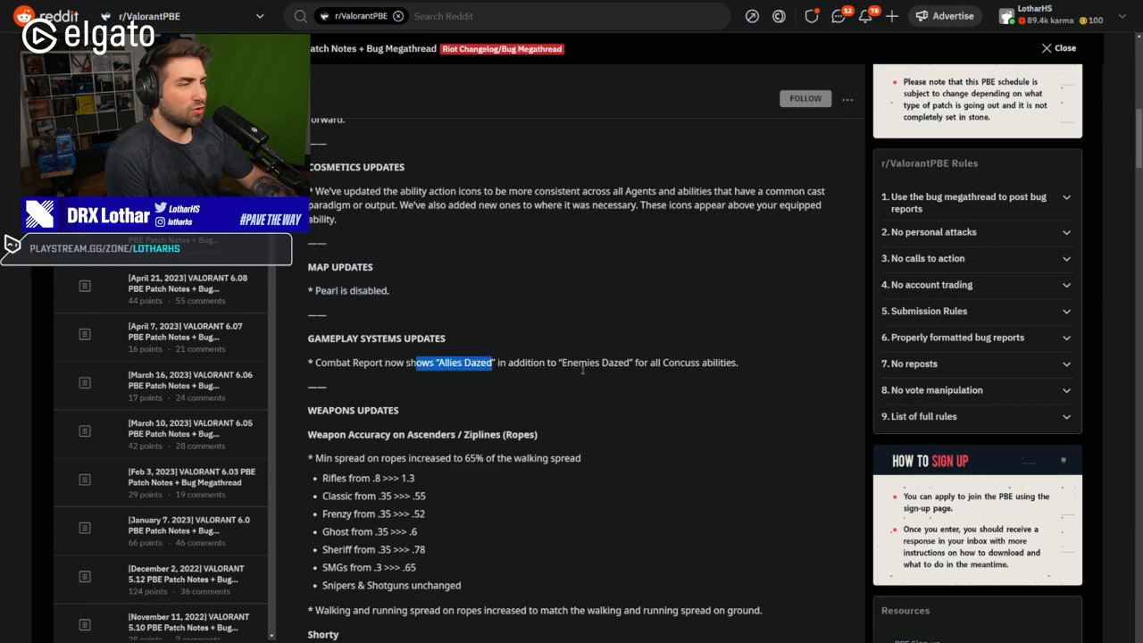
pyautogui.moveTo(649, 385)
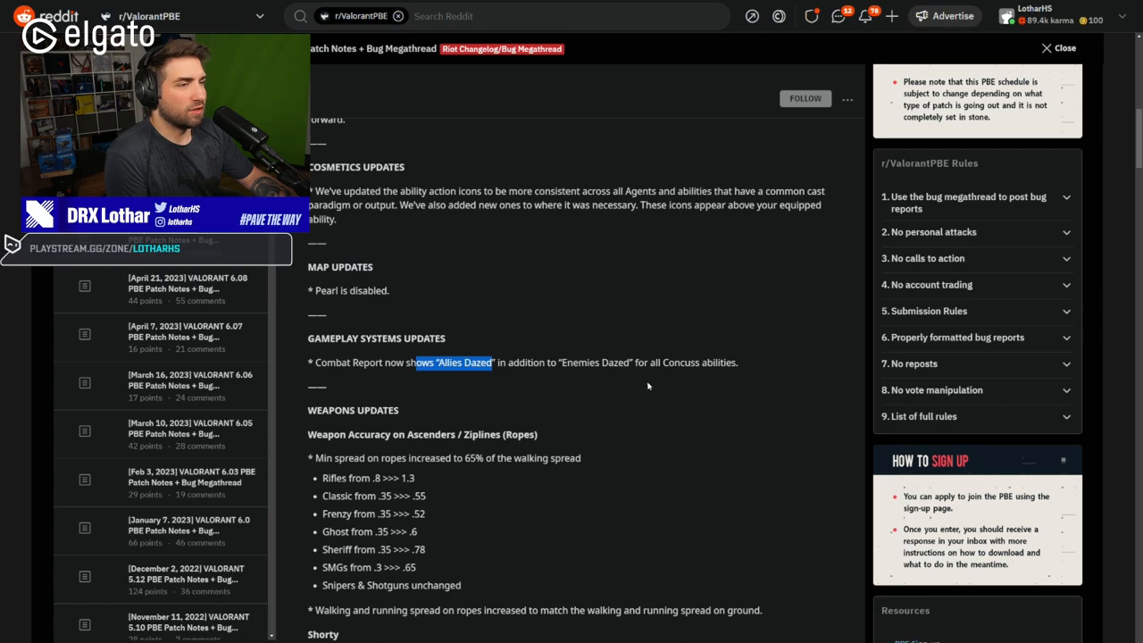
pyautogui.scroll(-3)
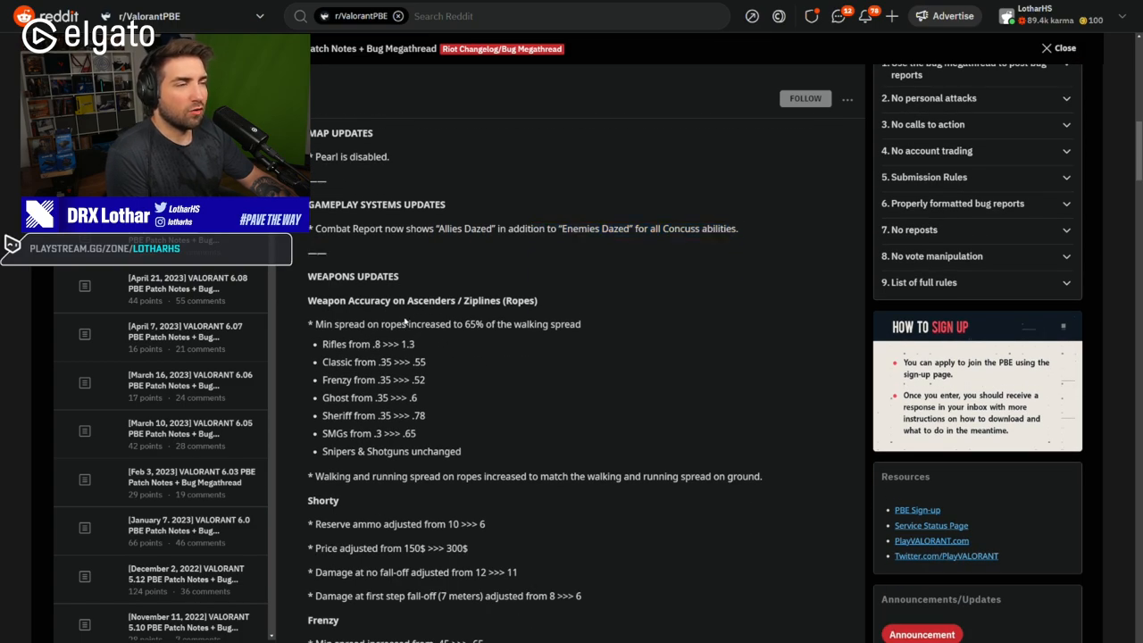
# - Mark the rope spread changes for each weapon and reach the Shorty and Frenzy sections
pyautogui.scroll(-3)
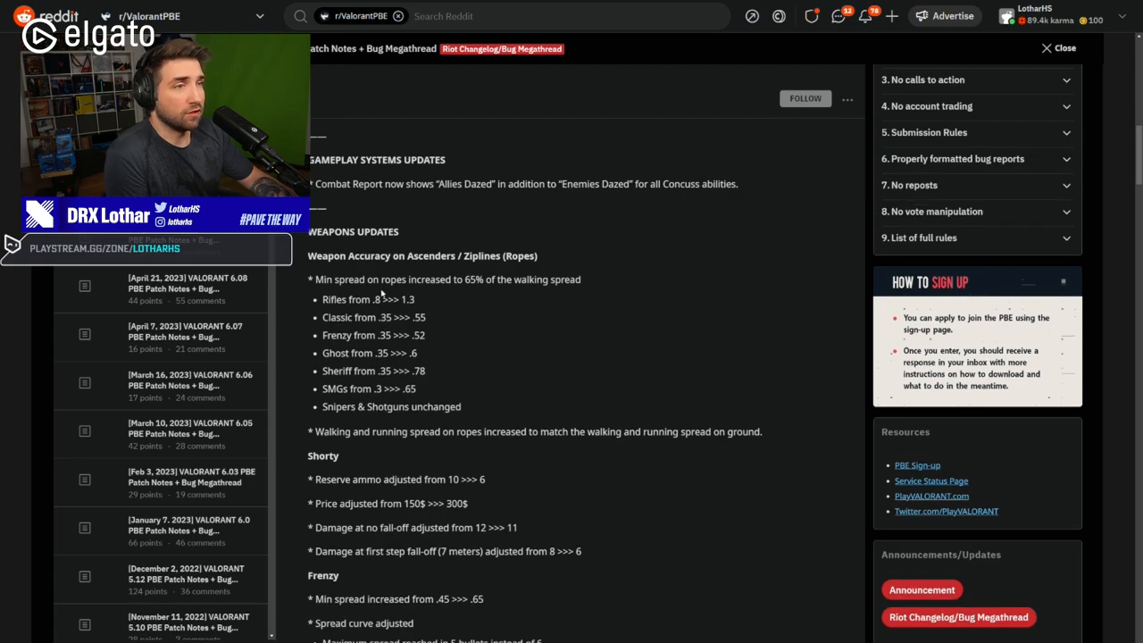
pyautogui.moveTo(436, 275)
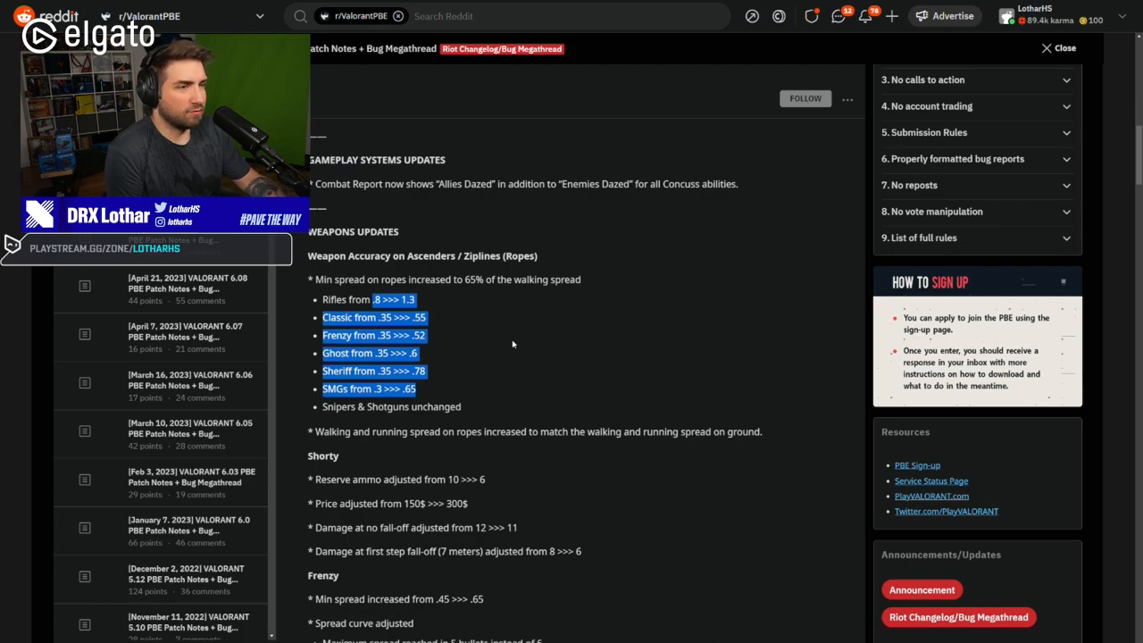
pyautogui.moveTo(507, 341)
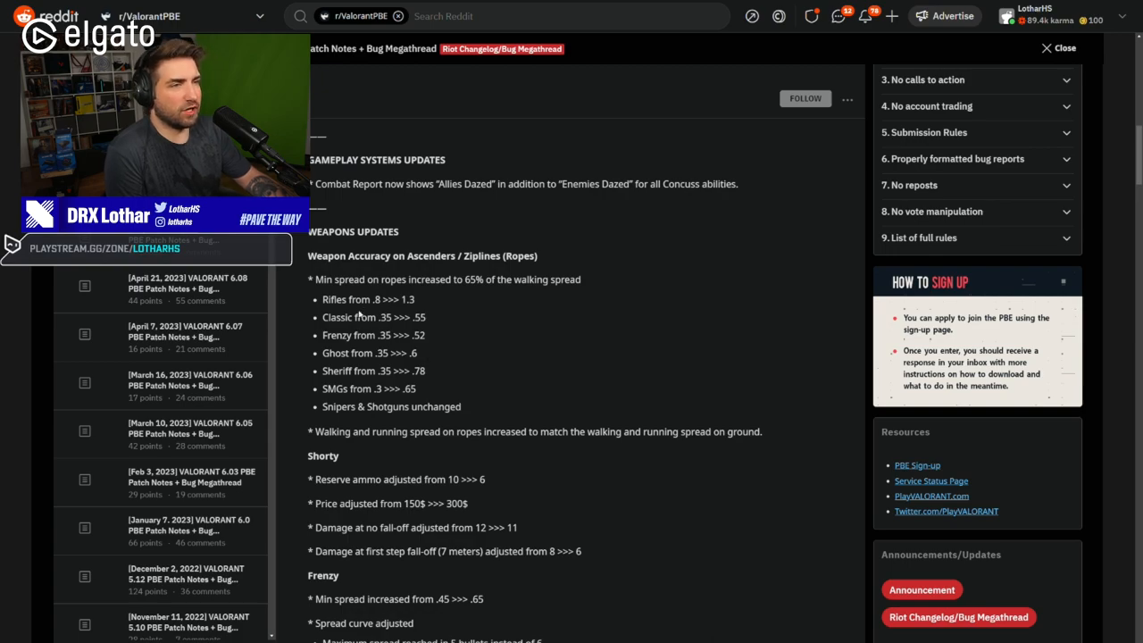
pyautogui.moveTo(323, 300); pyautogui.dragTo(425, 370)
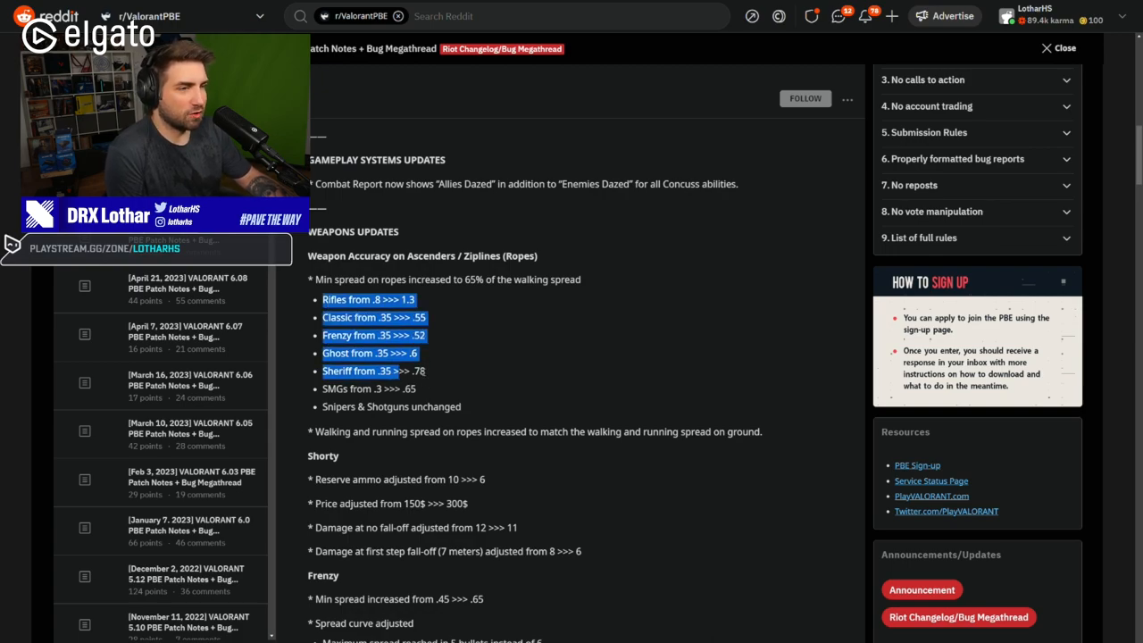
pyautogui.moveTo(432, 375)
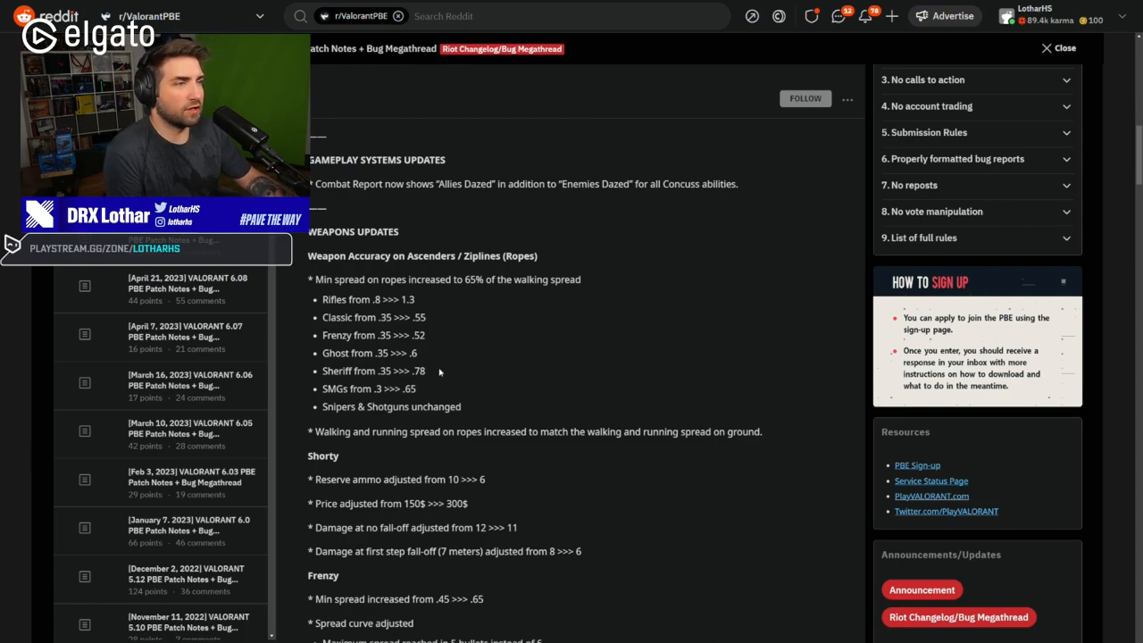
pyautogui.moveTo(451, 378)
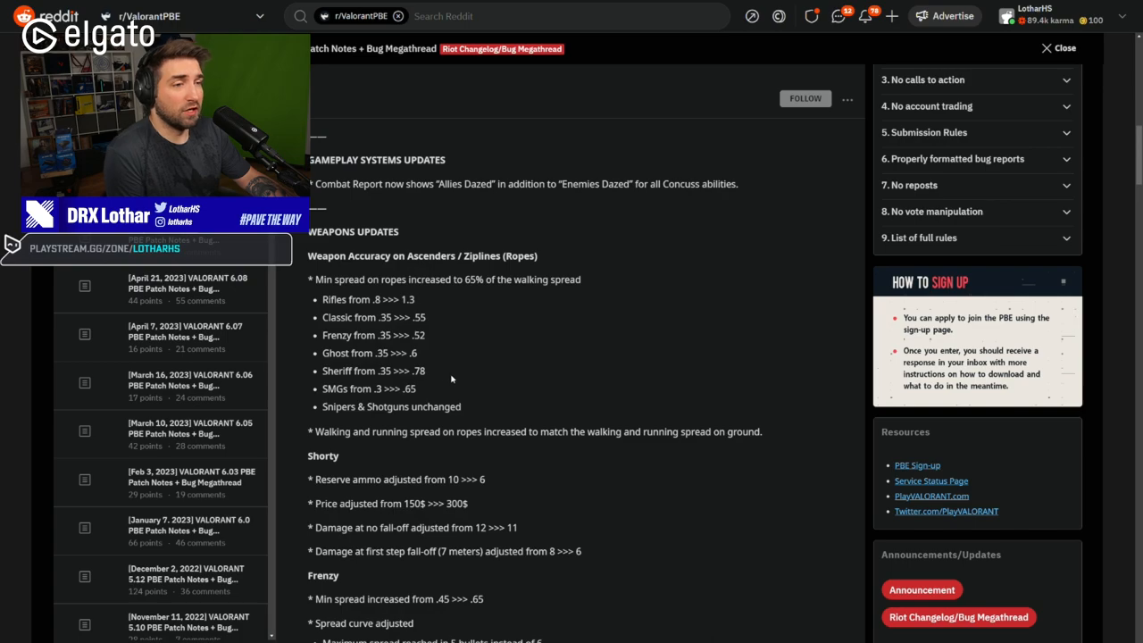
pyautogui.scroll(-3)
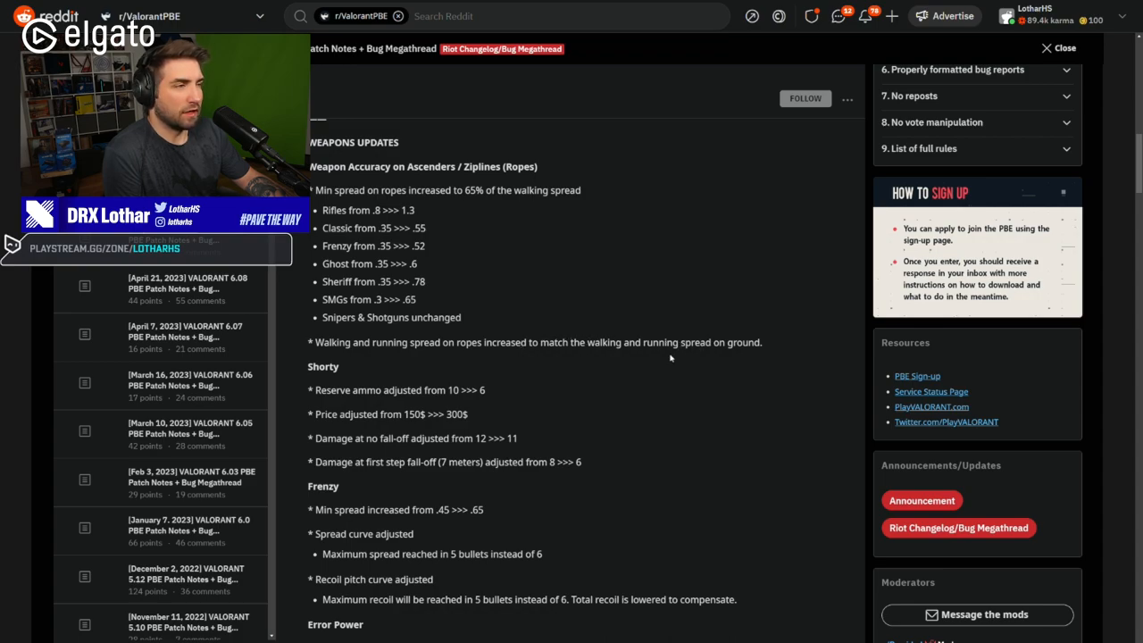
pyautogui.moveTo(600, 358)
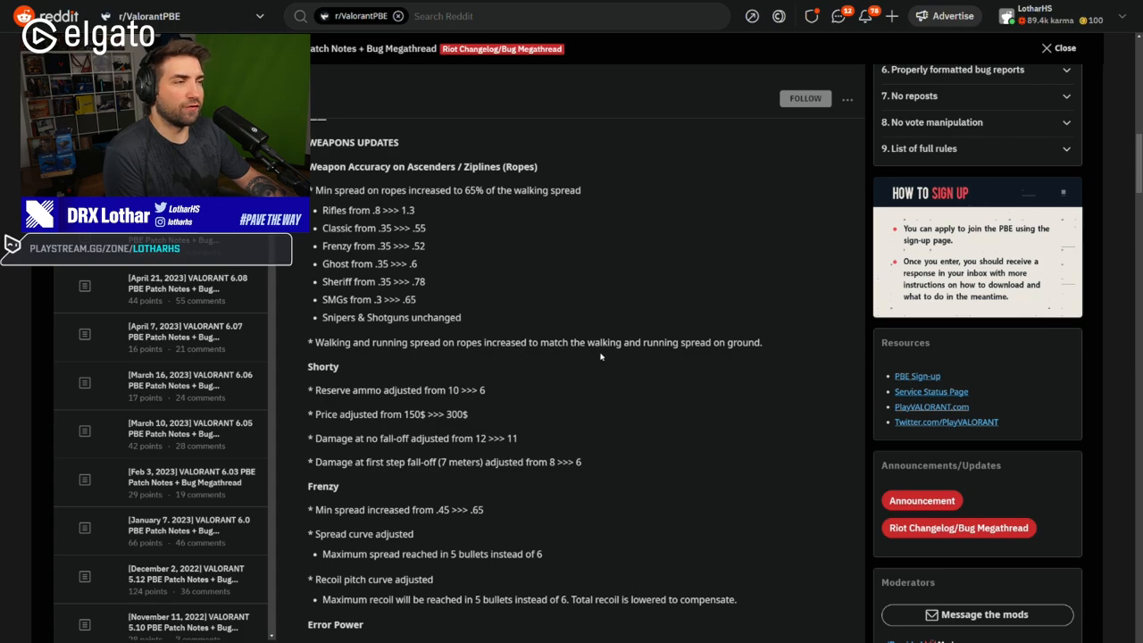
pyautogui.moveTo(325, 343); pyautogui.dragTo(725, 343)
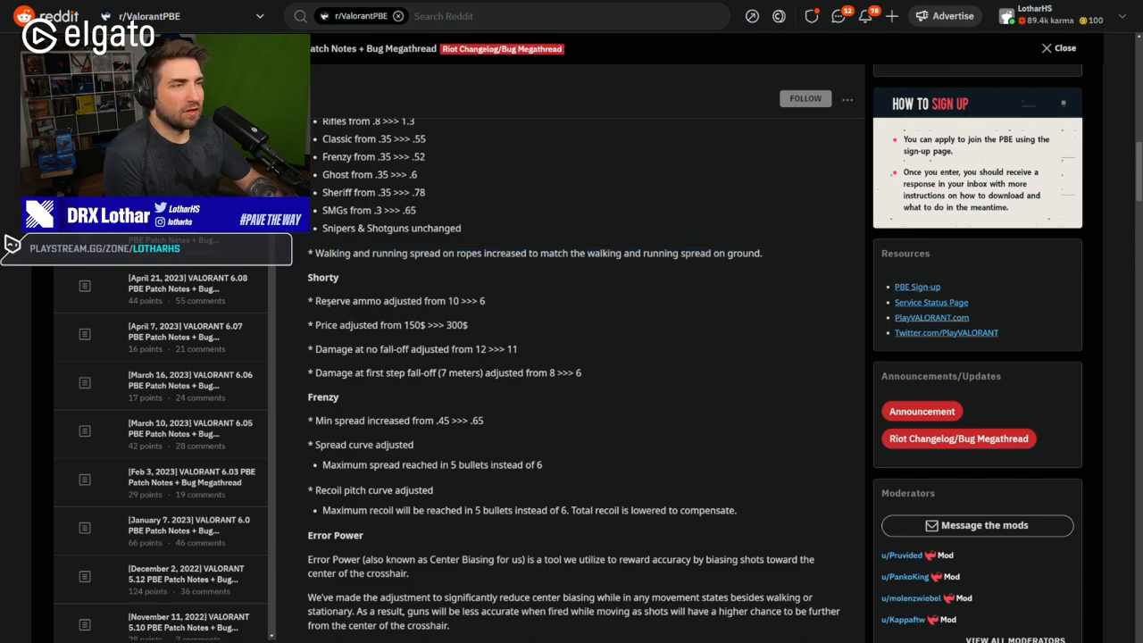
pyautogui.moveTo(325, 300); pyautogui.dragTo(466, 325)
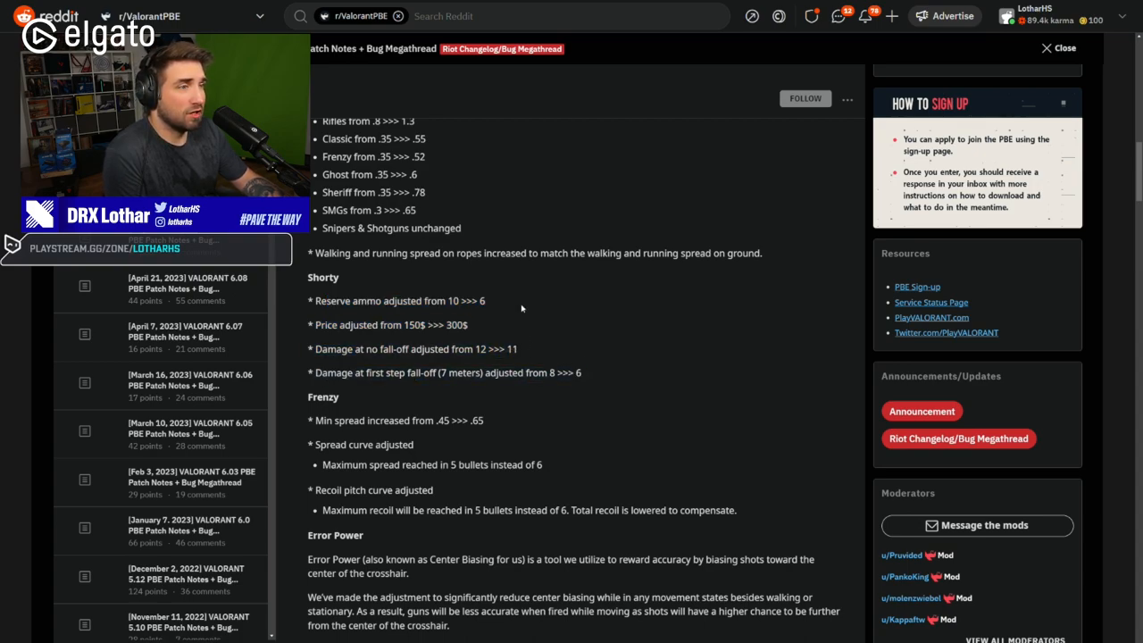
pyautogui.moveTo(520, 315)
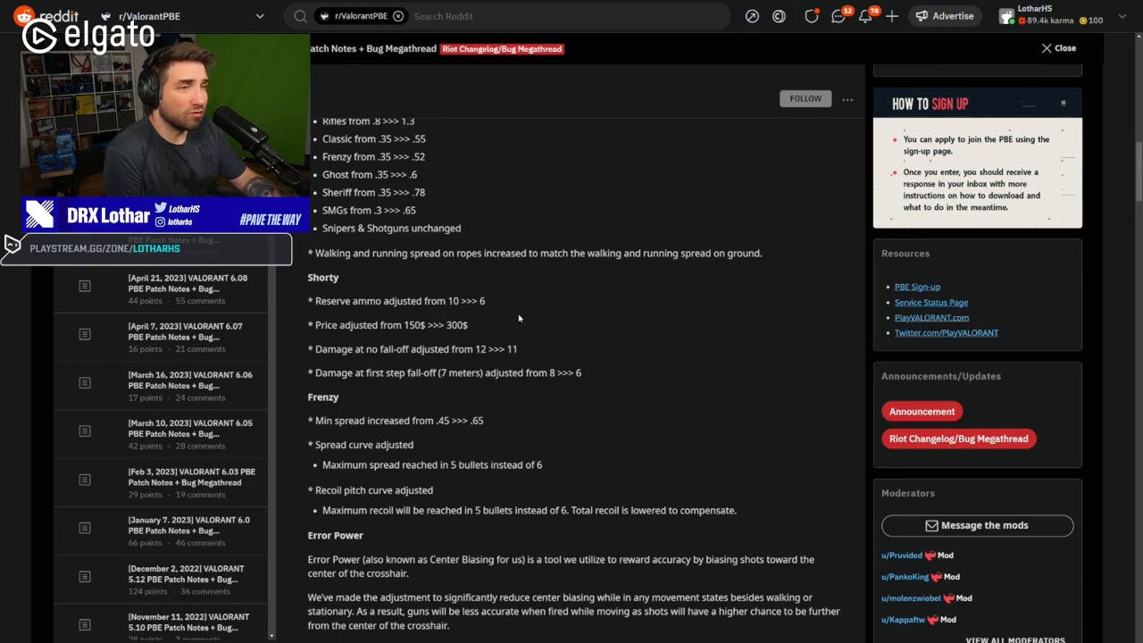
pyautogui.doubleClick(422, 300)
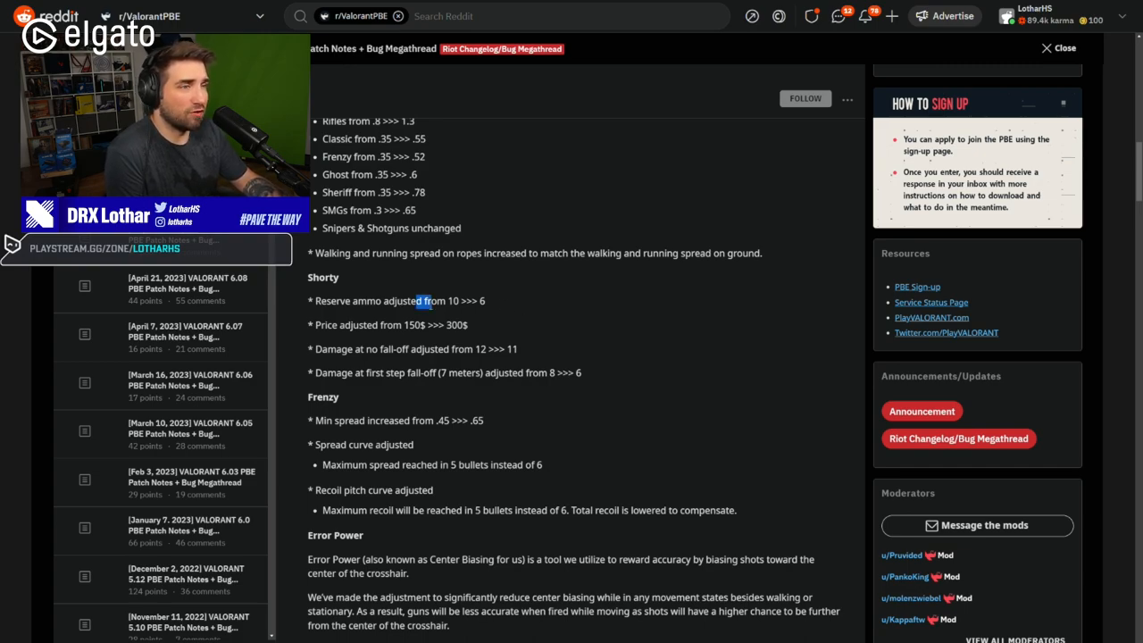
pyautogui.moveTo(420, 300); pyautogui.dragTo(486, 300)
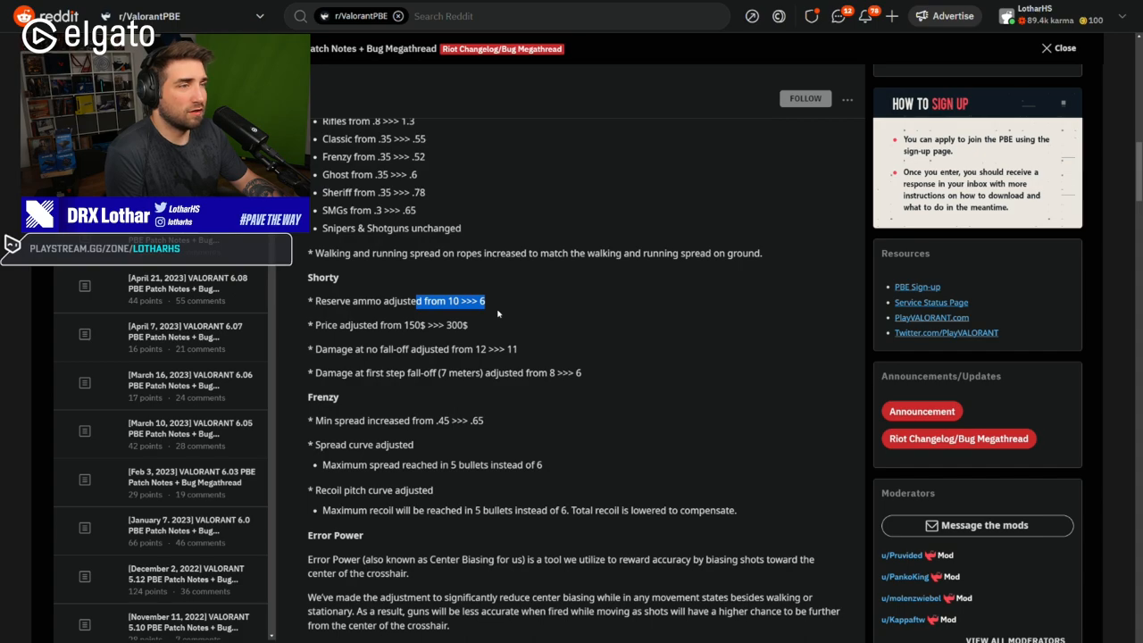
pyautogui.moveTo(506, 326)
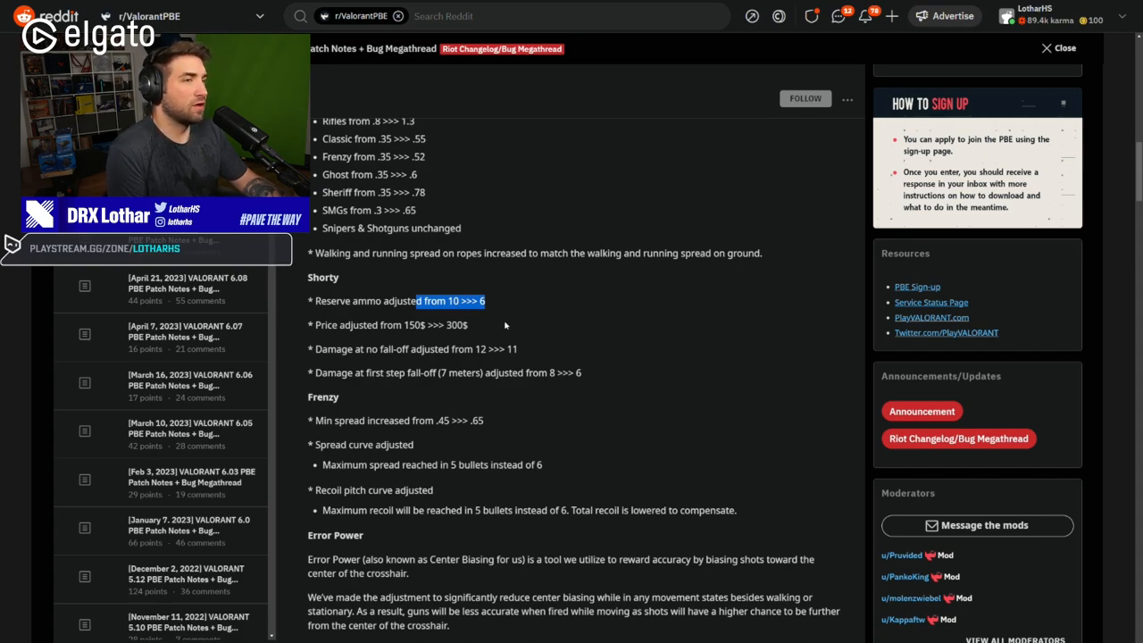
pyautogui.moveTo(493, 314)
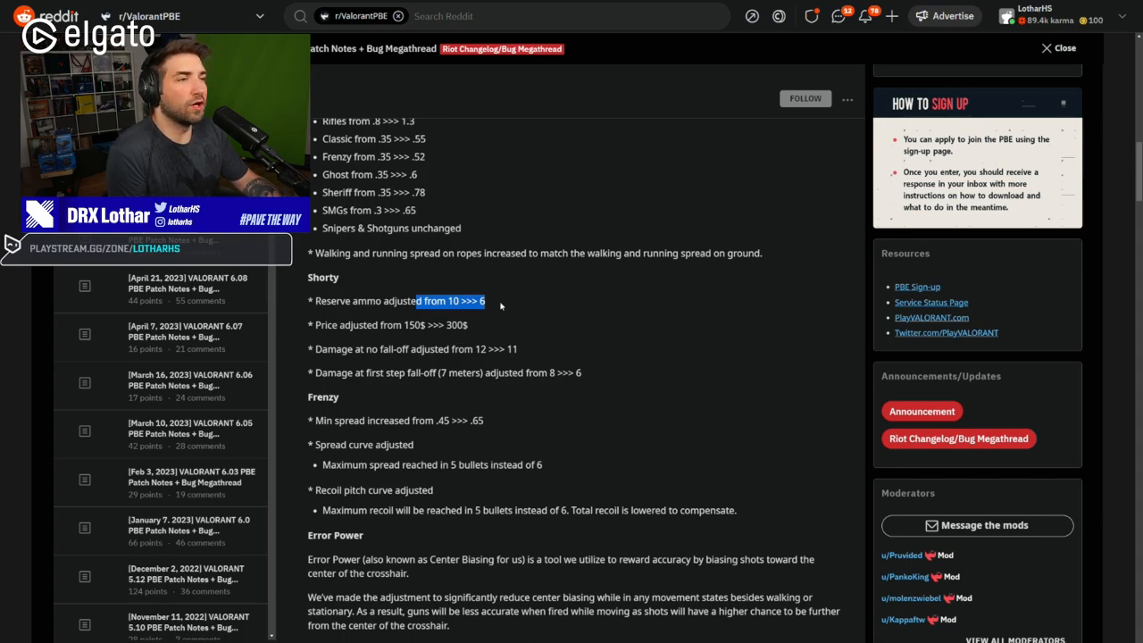
pyautogui.moveTo(497, 315)
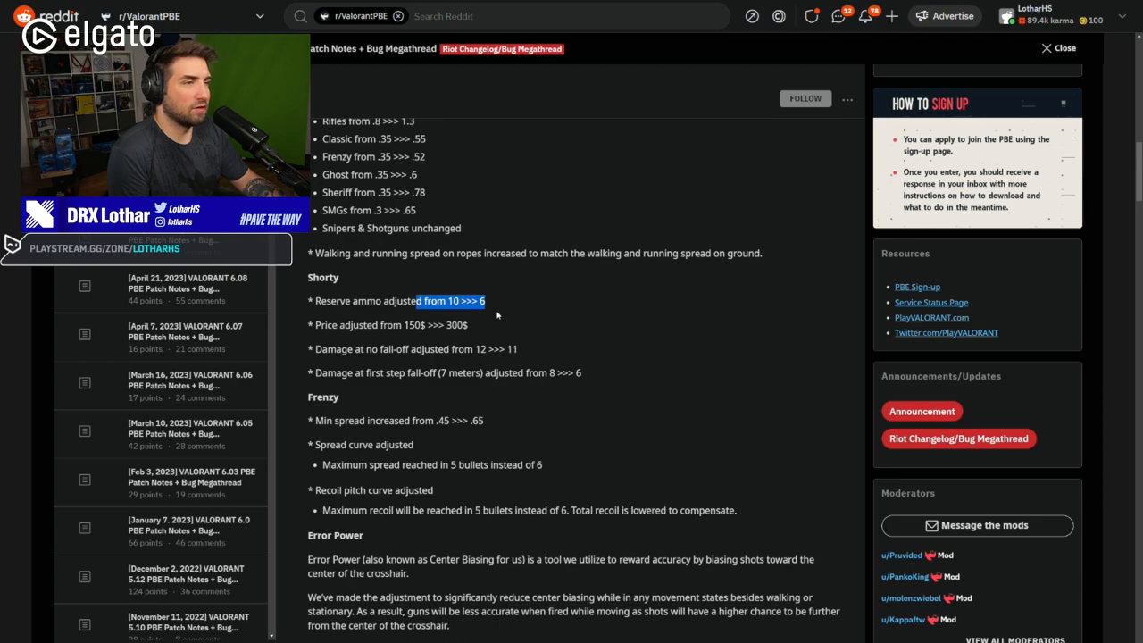
pyautogui.moveTo(505, 302)
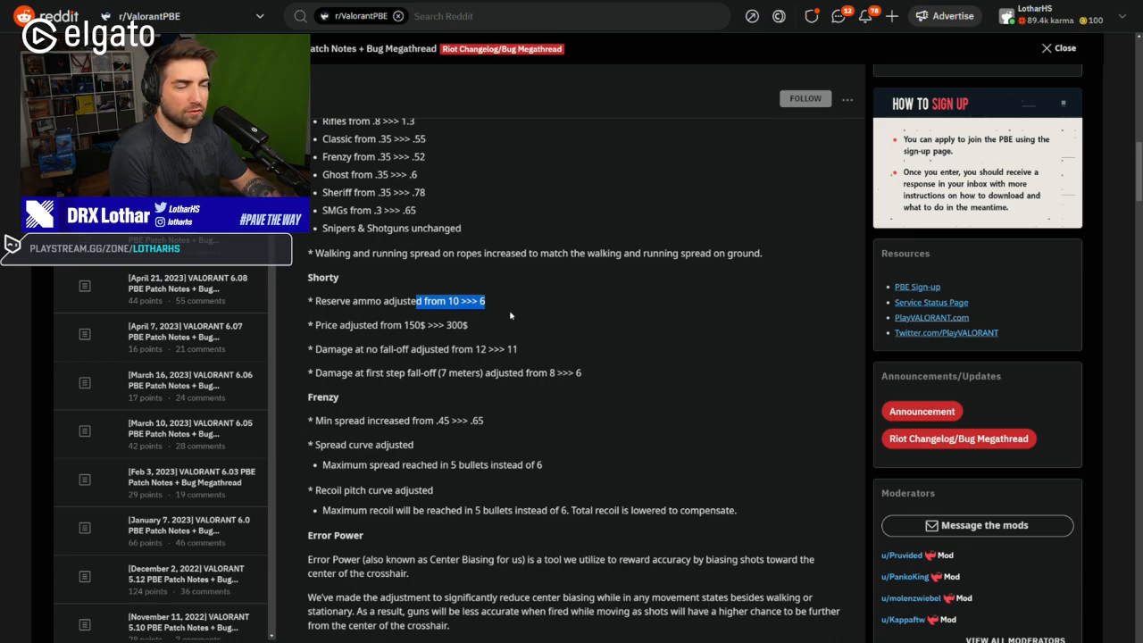
pyautogui.moveTo(507, 320)
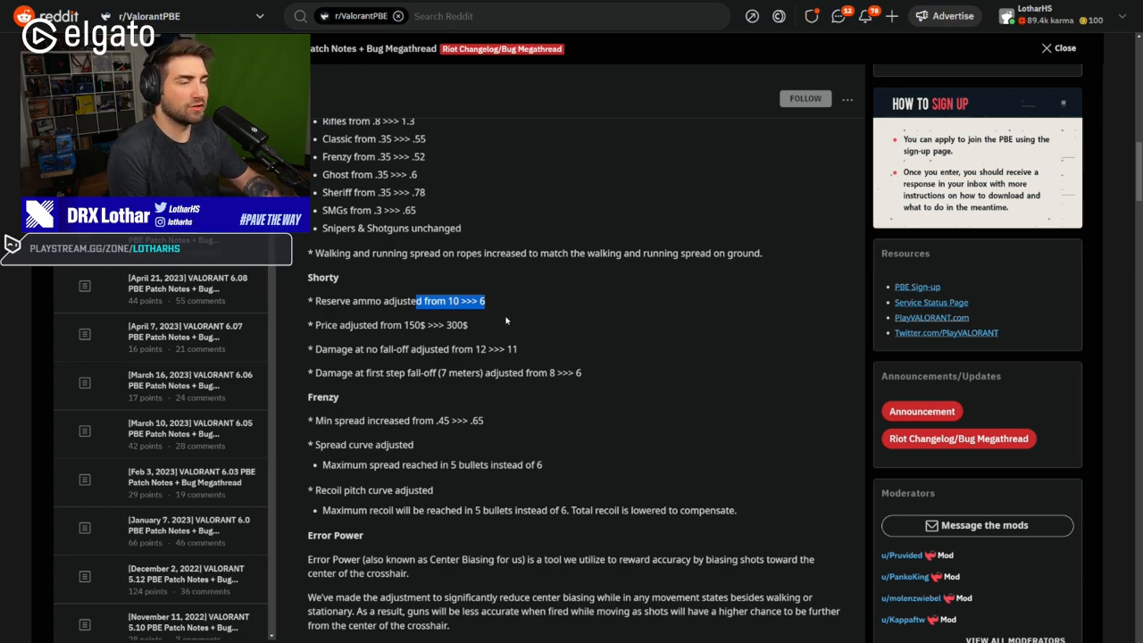
pyautogui.click(389, 300)
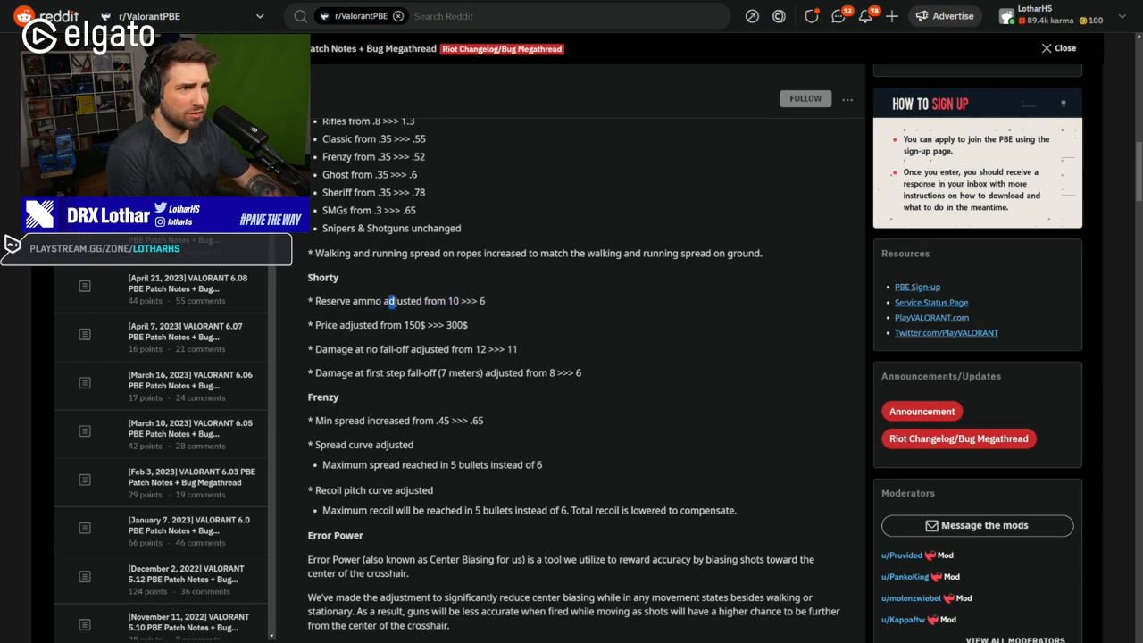
# - Highlight Shorty's 'Damage at no fall-off adjusted from 12 >>> 11' line
pyautogui.doubleClick(389, 325)
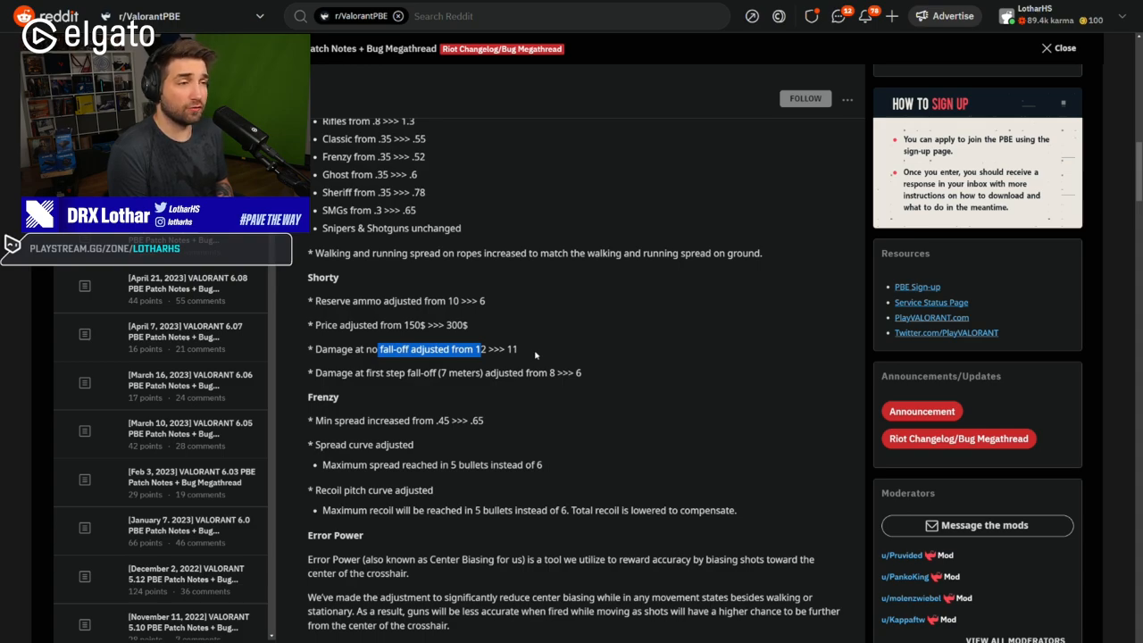
pyautogui.moveTo(378, 388)
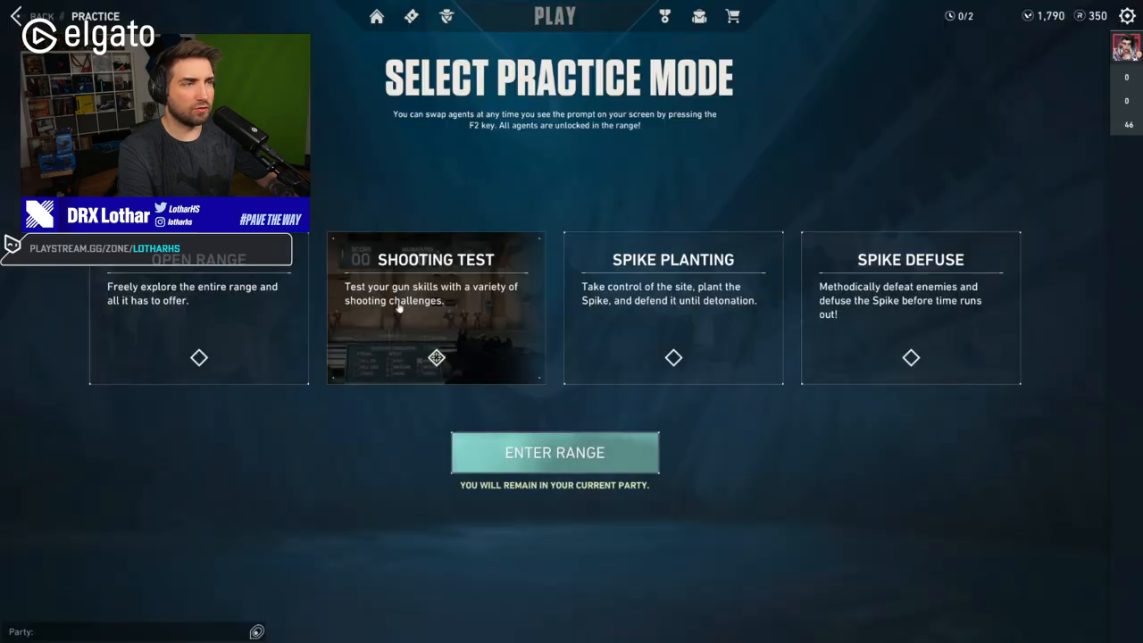
# - Pick a practice mode and enter the Range with the Shorty facing a bot
pyautogui.click(554, 452)
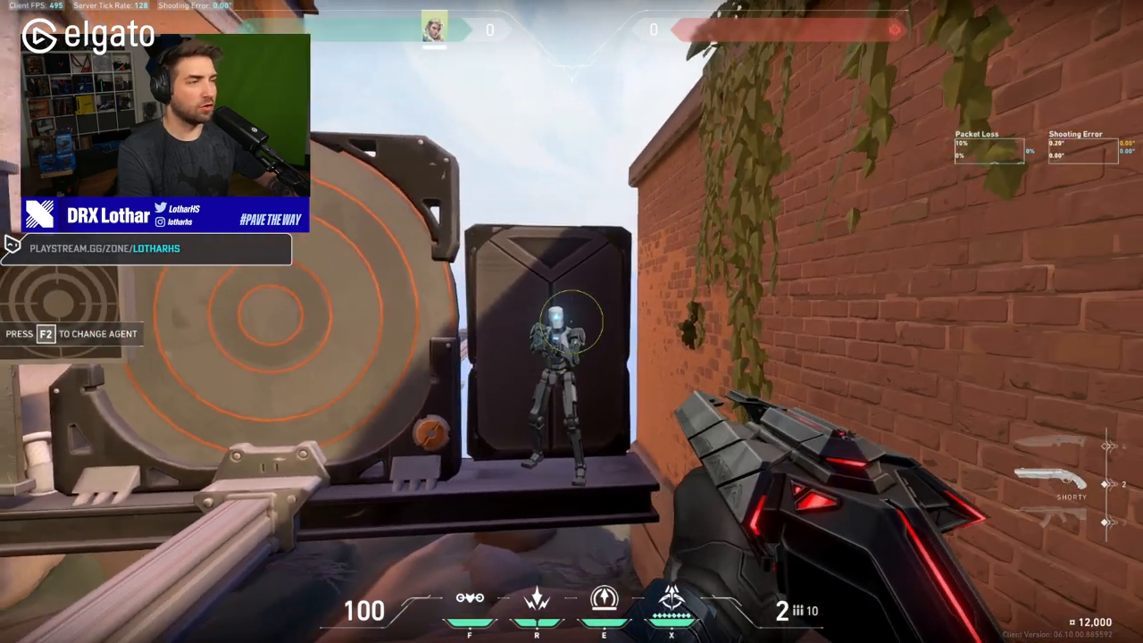
# - Fire the Shorty at the practice bot for 154 damage and view its stats in the buy menu
pyautogui.press('b')
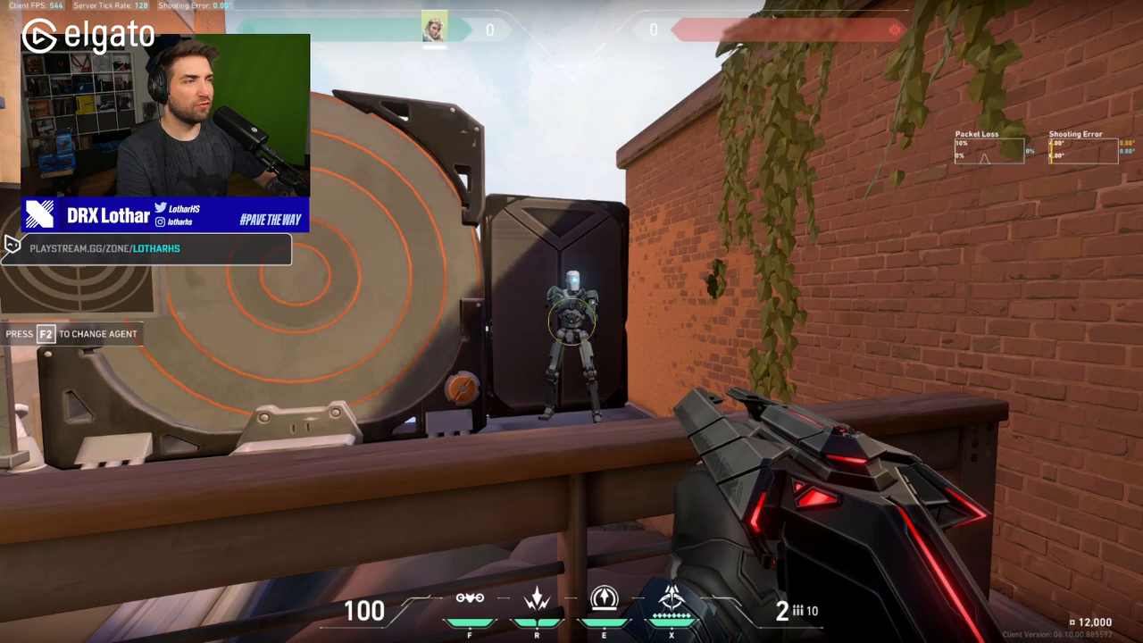
pyautogui.click(572, 321)
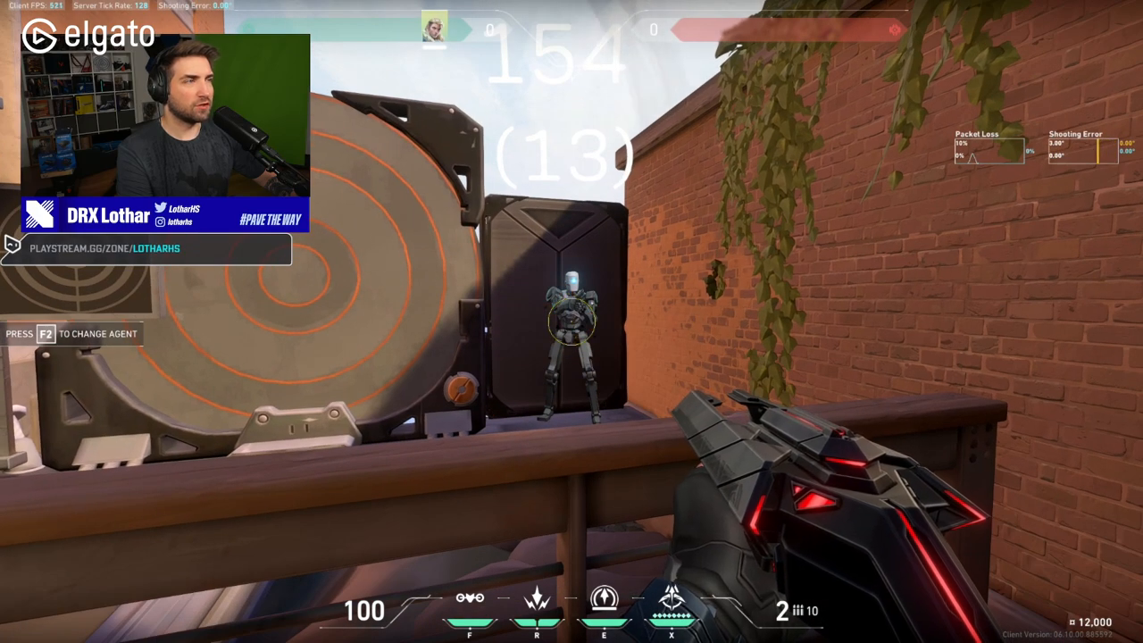
pyautogui.click(571, 322)
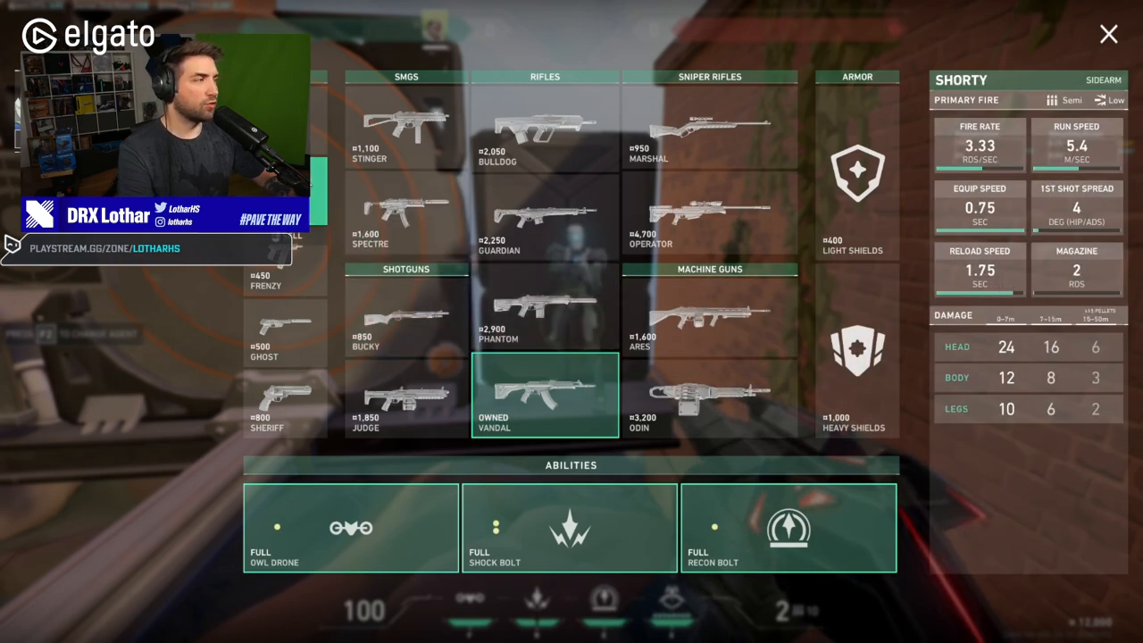
# - Shoot the Range bot with the Shorty again, swap back to it and bring up its buy-menu stats
pyautogui.click(1108, 34)
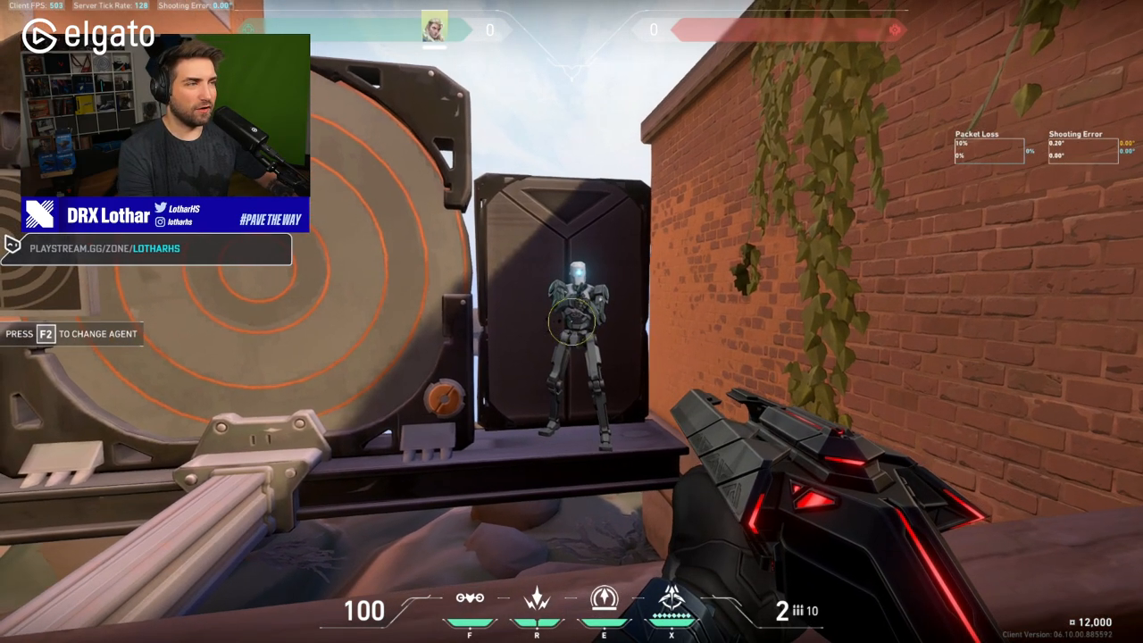
pyautogui.click(572, 321)
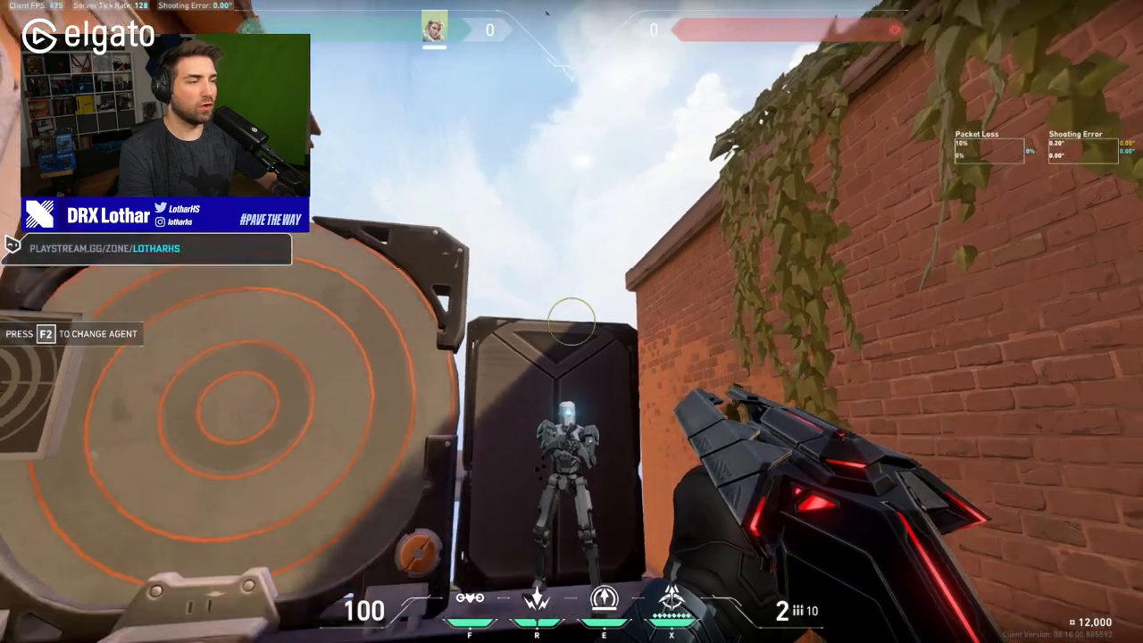
pyautogui.click(572, 322)
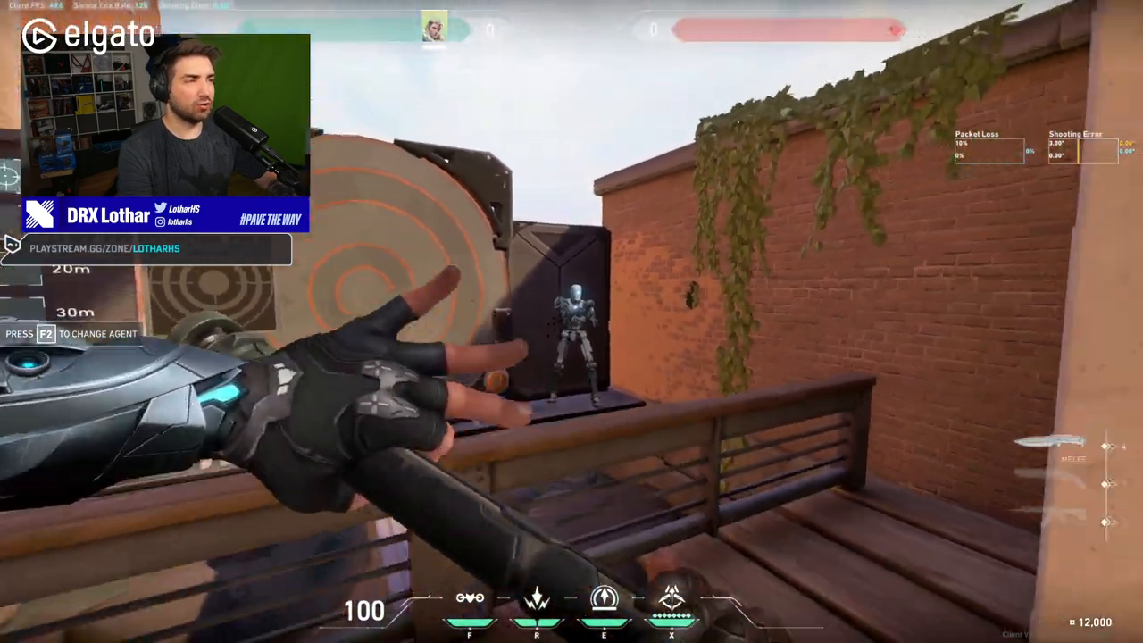
pyautogui.press('2')
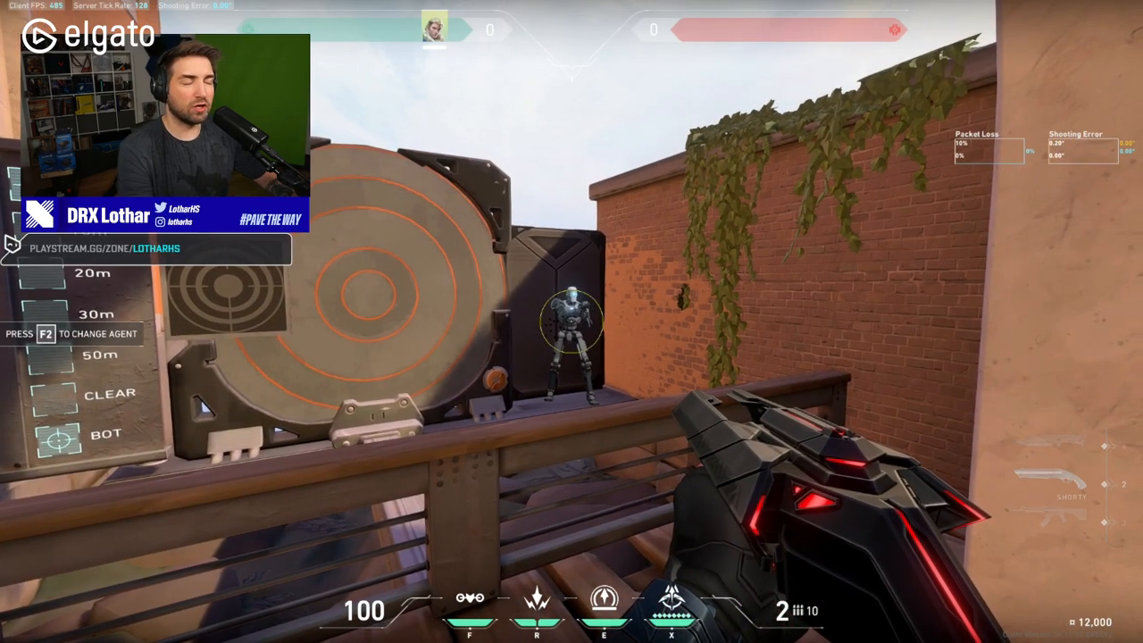
pyautogui.press('b')
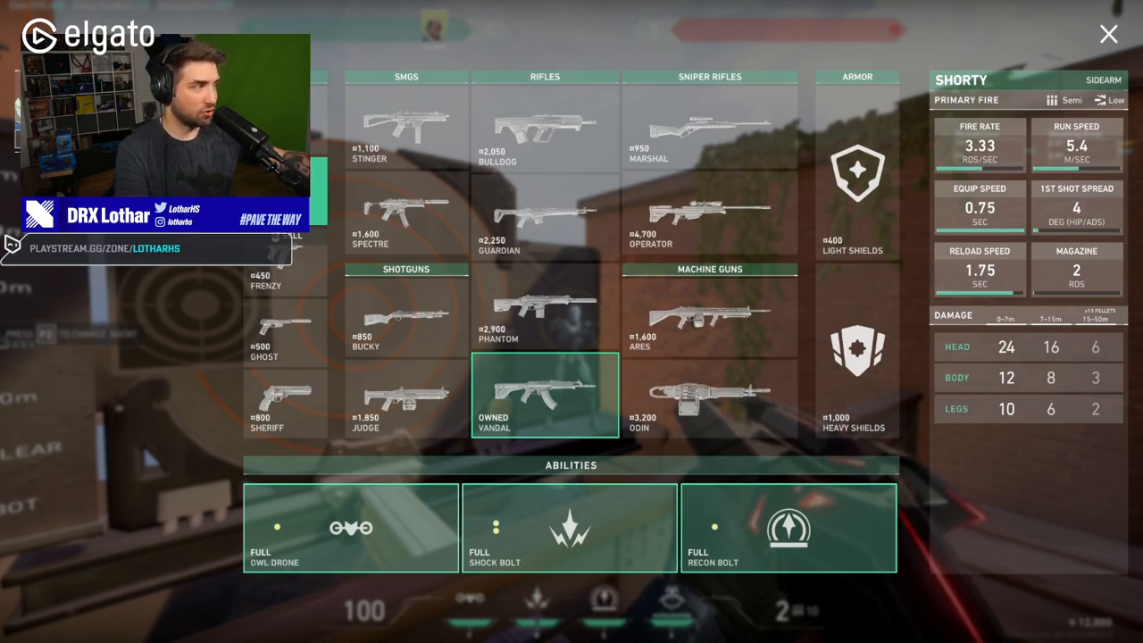
pyautogui.click(1108, 34)
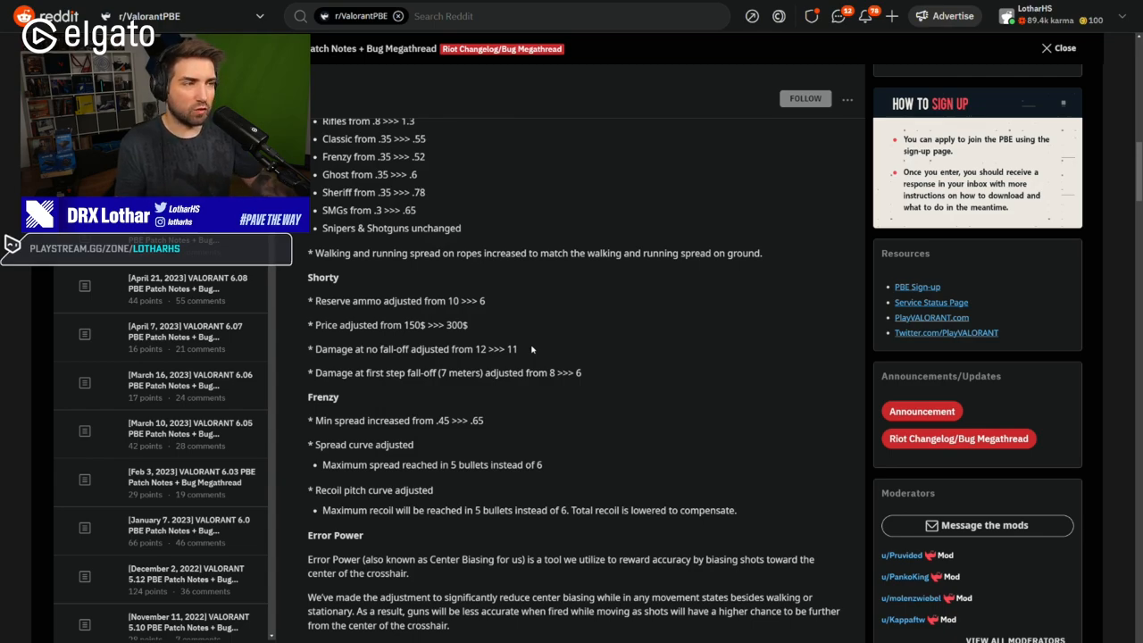
pyautogui.moveTo(476, 336)
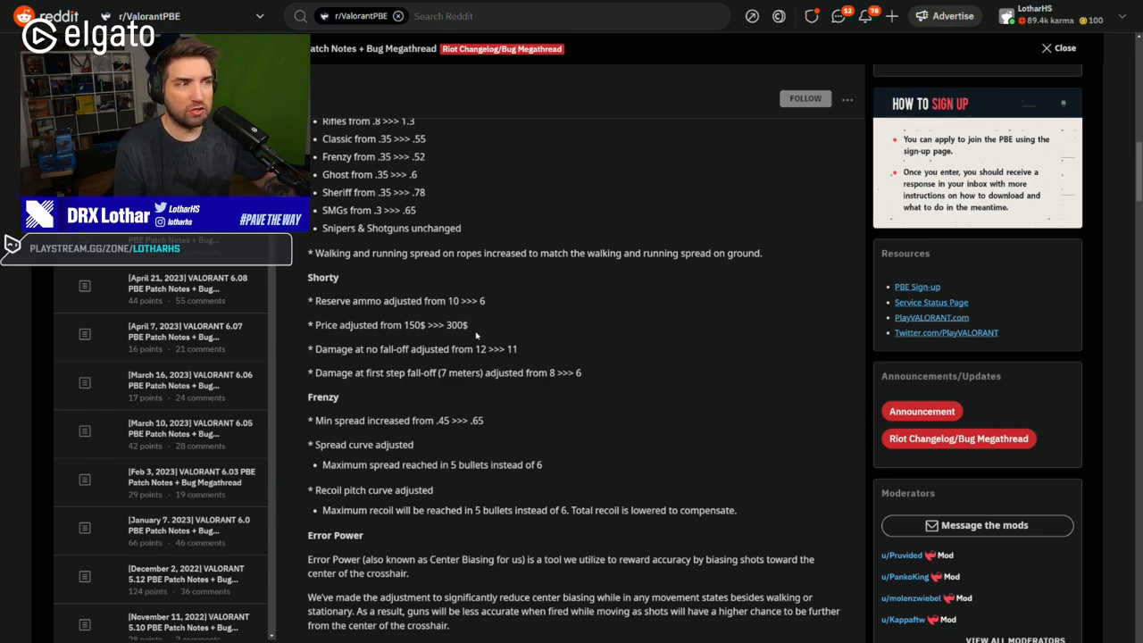
pyautogui.moveTo(486, 326)
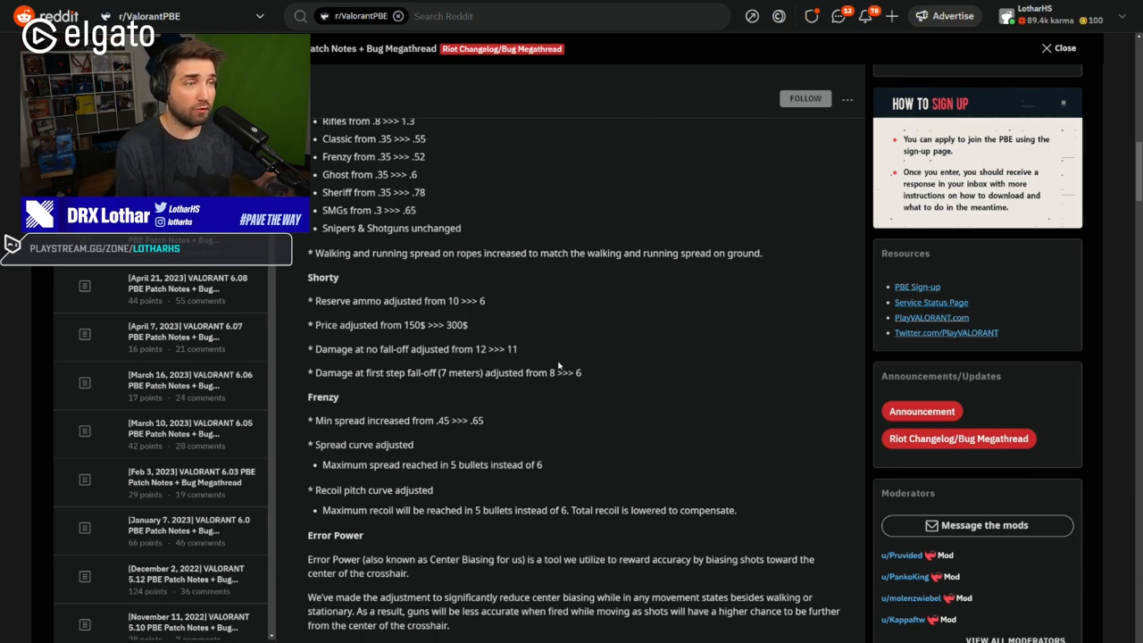
pyautogui.moveTo(561, 336)
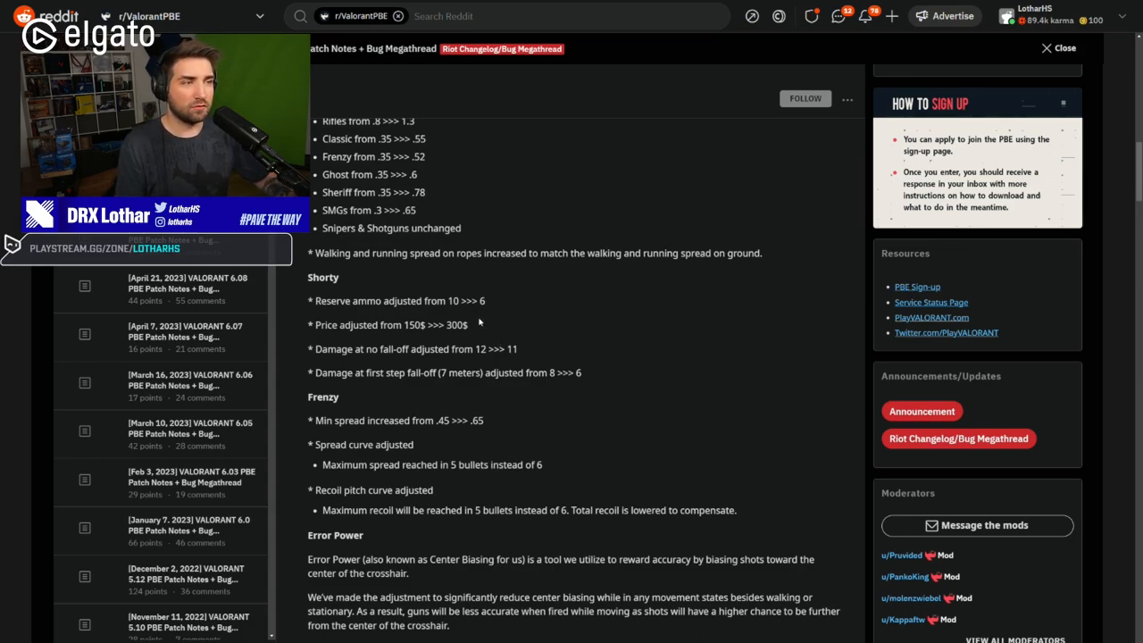
# - Scroll the patch notes past the Frenzy changes and Error Power to the Bug Fixes section
pyautogui.scroll(-3)
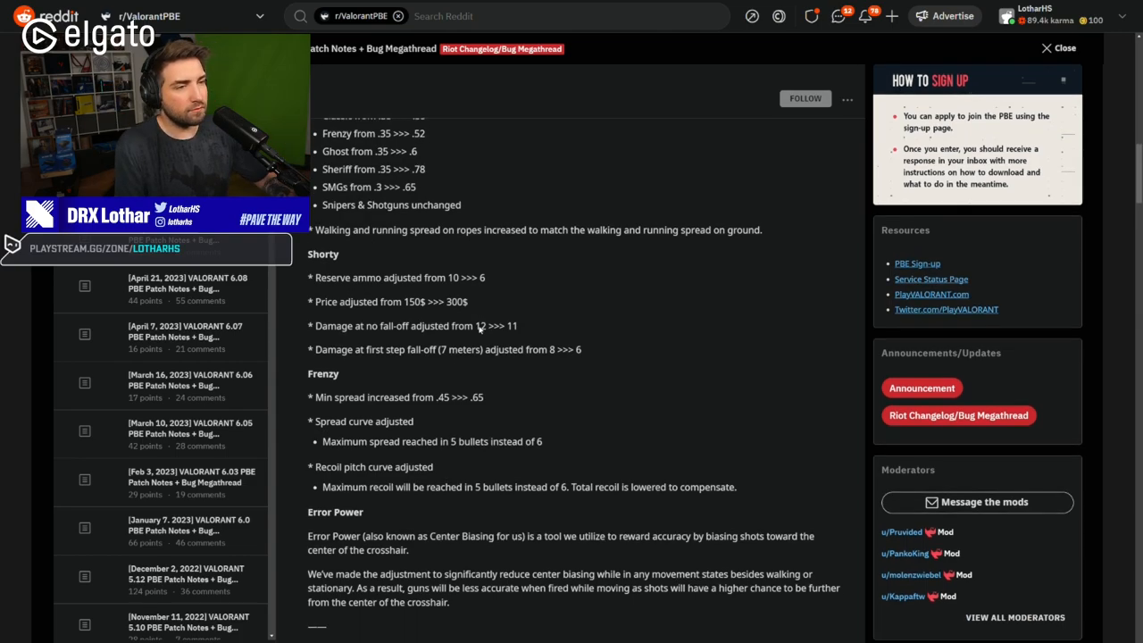
pyautogui.scroll(-3)
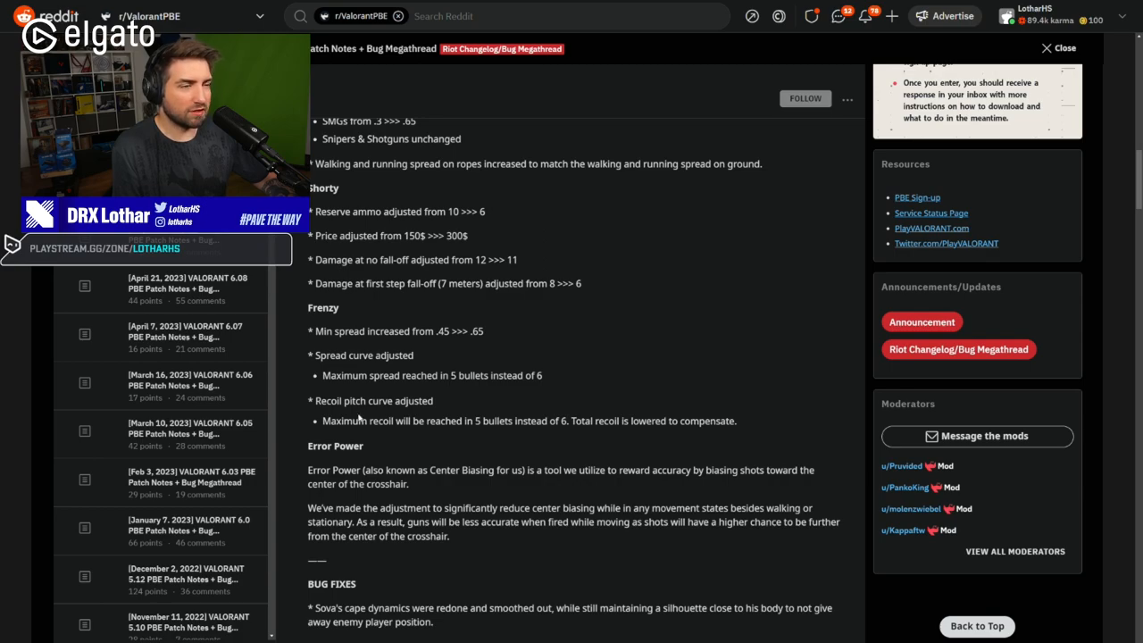
pyautogui.moveTo(366, 434)
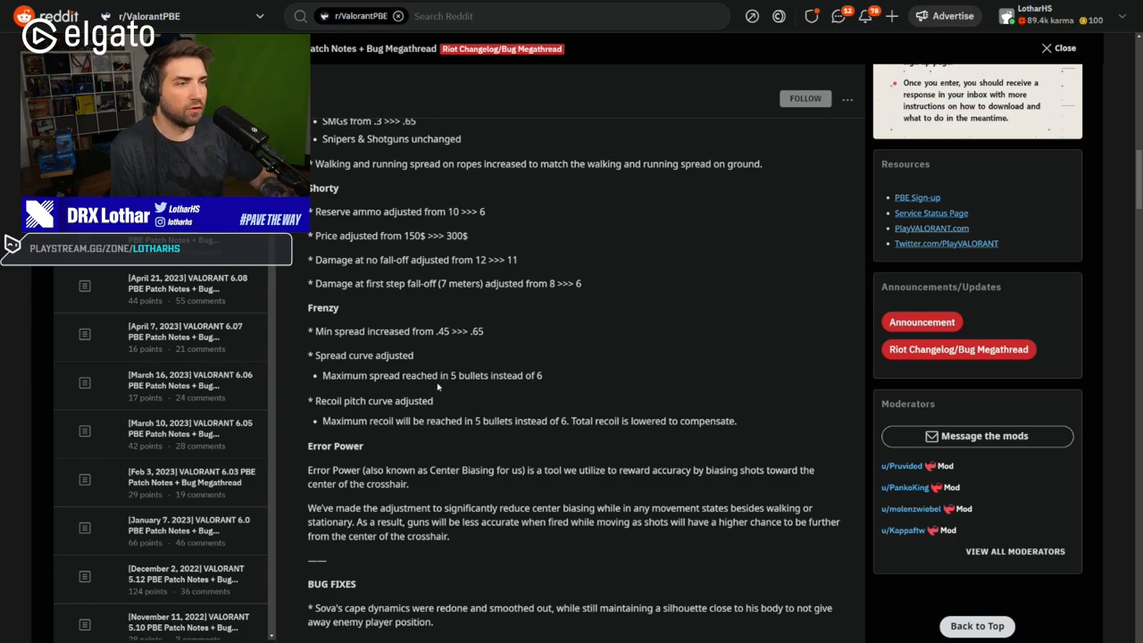
# - Highlight the Frenzy 5-bullet spread note, then scroll to the bug-reporting prerequisites
pyautogui.moveTo(421, 376); pyautogui.dragTo(475, 375)
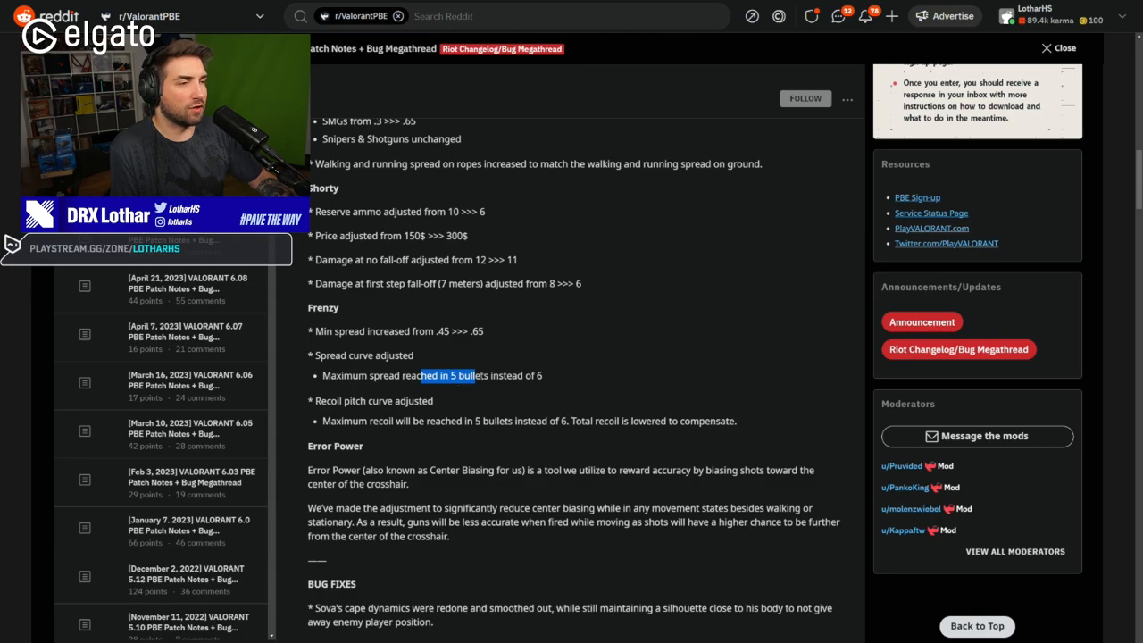
pyautogui.scroll(-3)
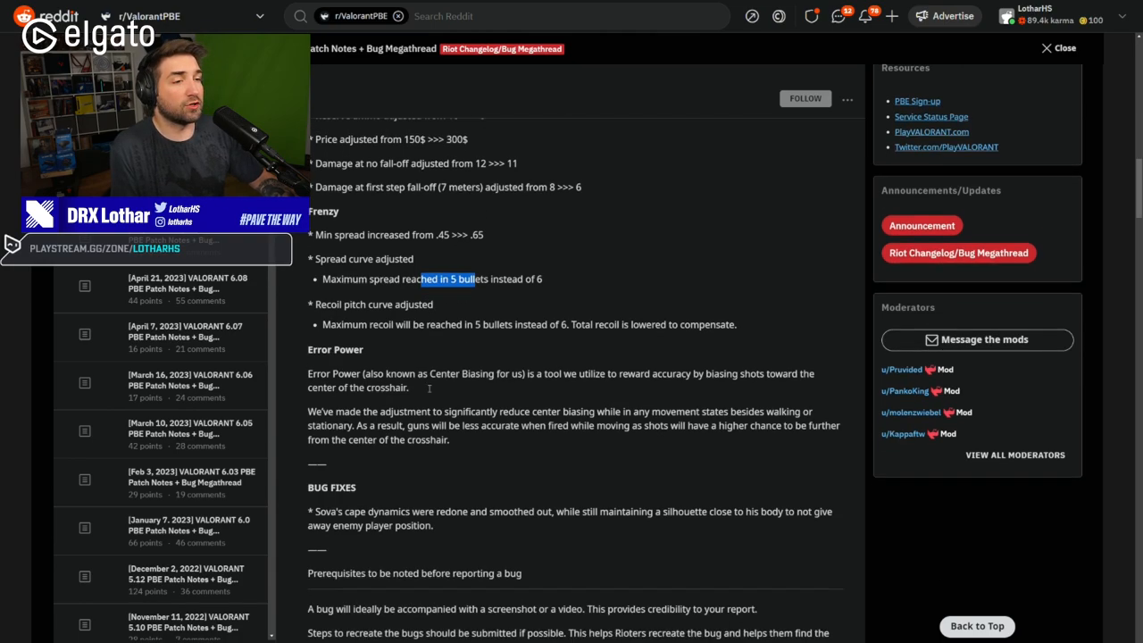
pyautogui.scroll(-3)
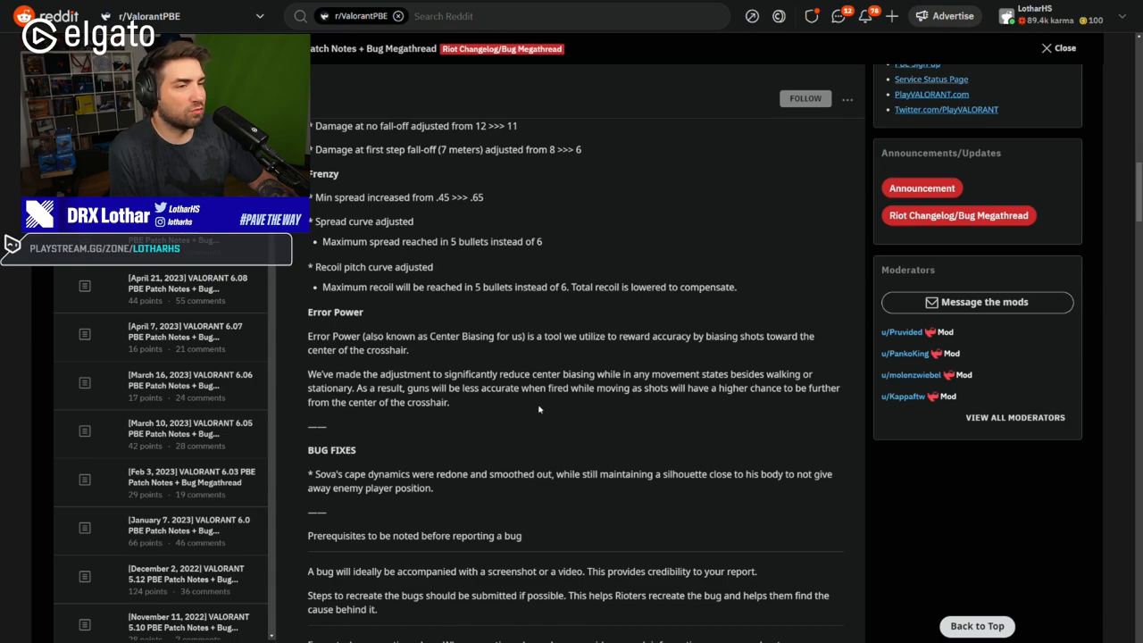
pyautogui.moveTo(517, 420)
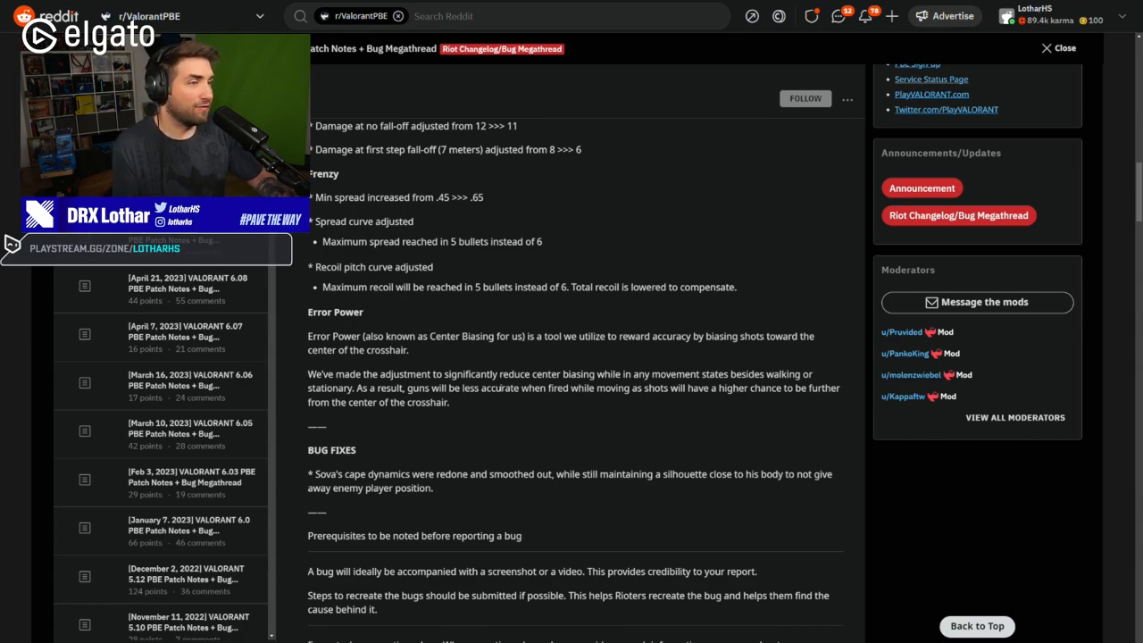
# - Scroll through the bug report format to the example matchmaking bug and copy-paste template
pyautogui.scroll(-3)
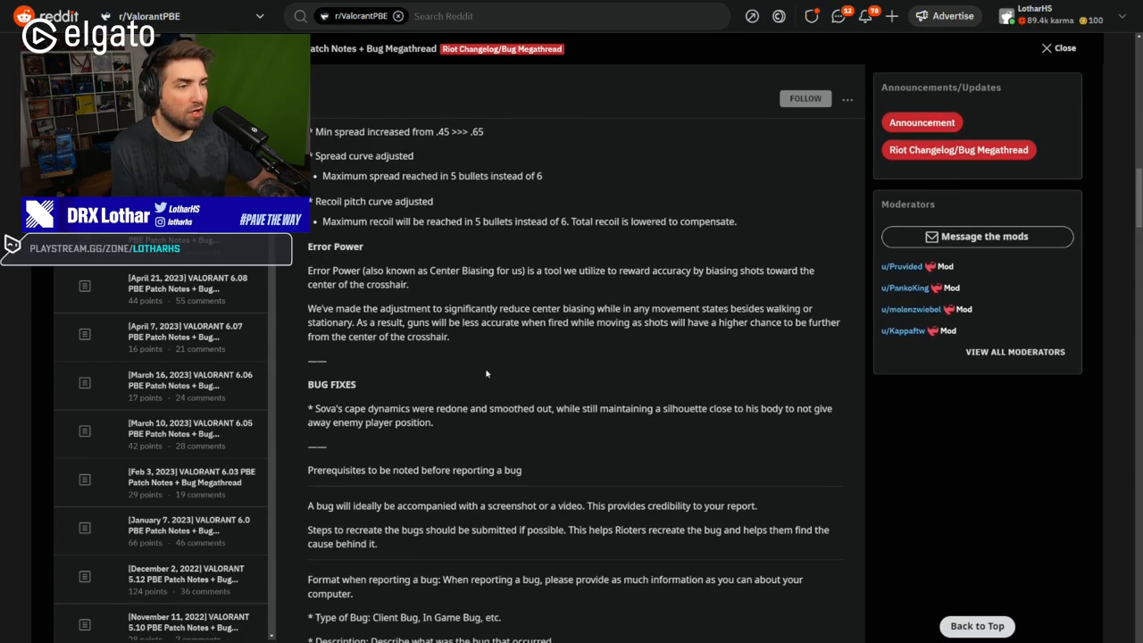
pyautogui.scroll(-3)
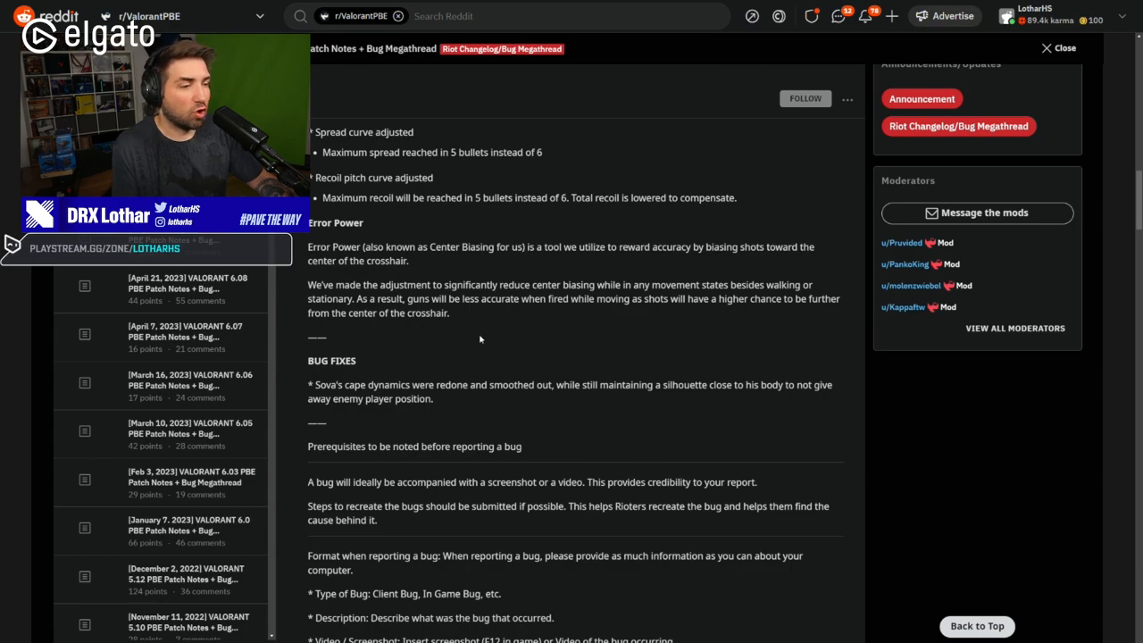
pyautogui.moveTo(478, 339)
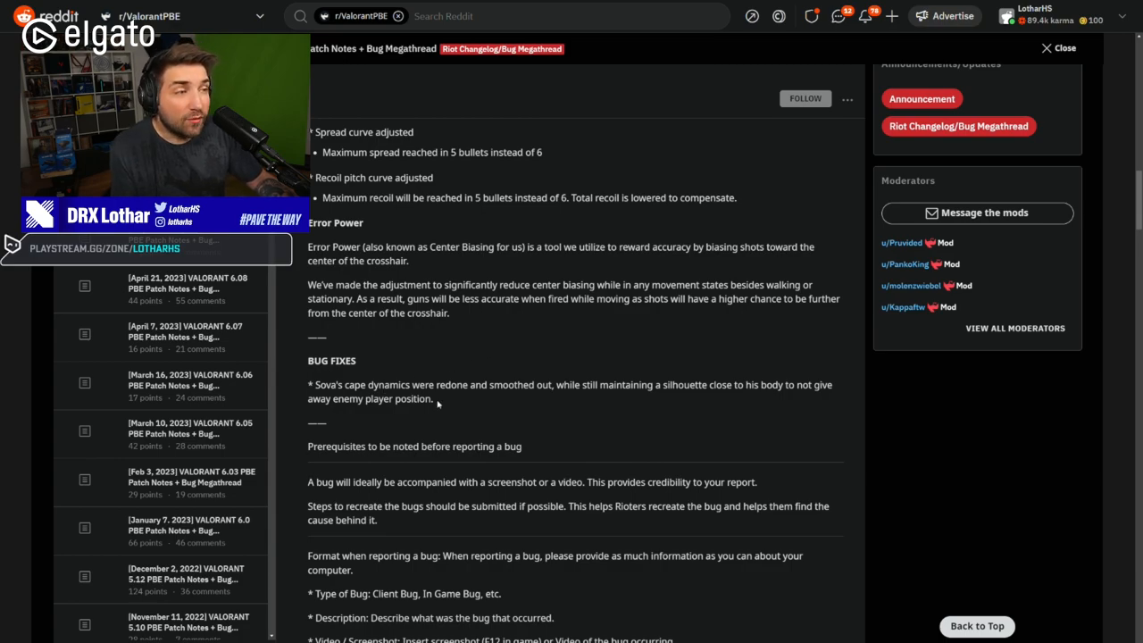
pyautogui.scroll(-3)
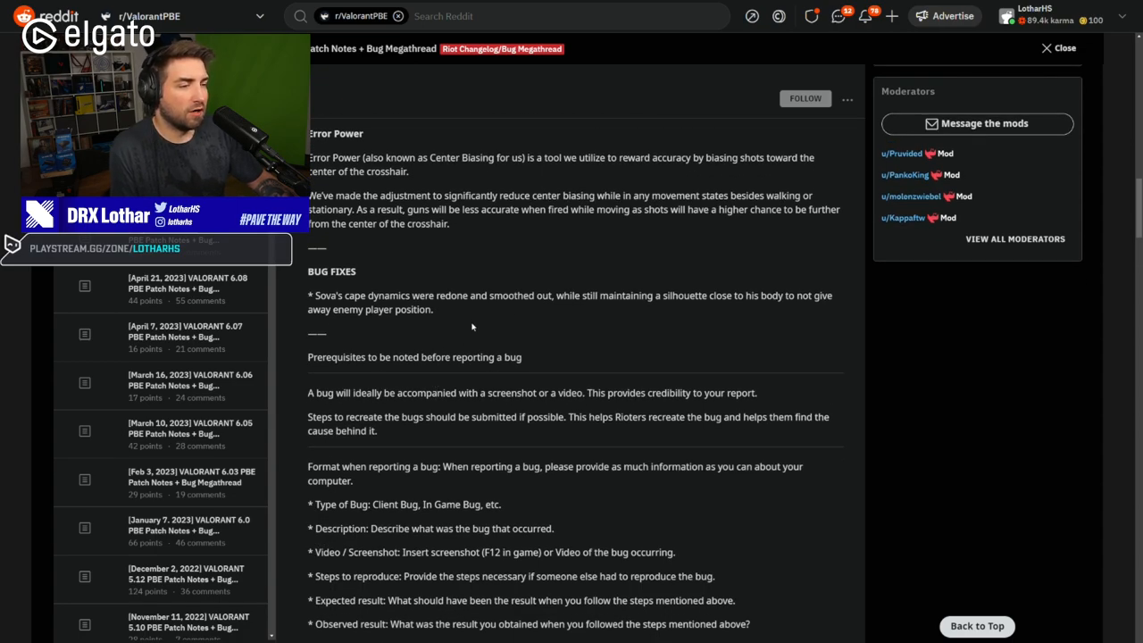
pyautogui.scroll(-3)
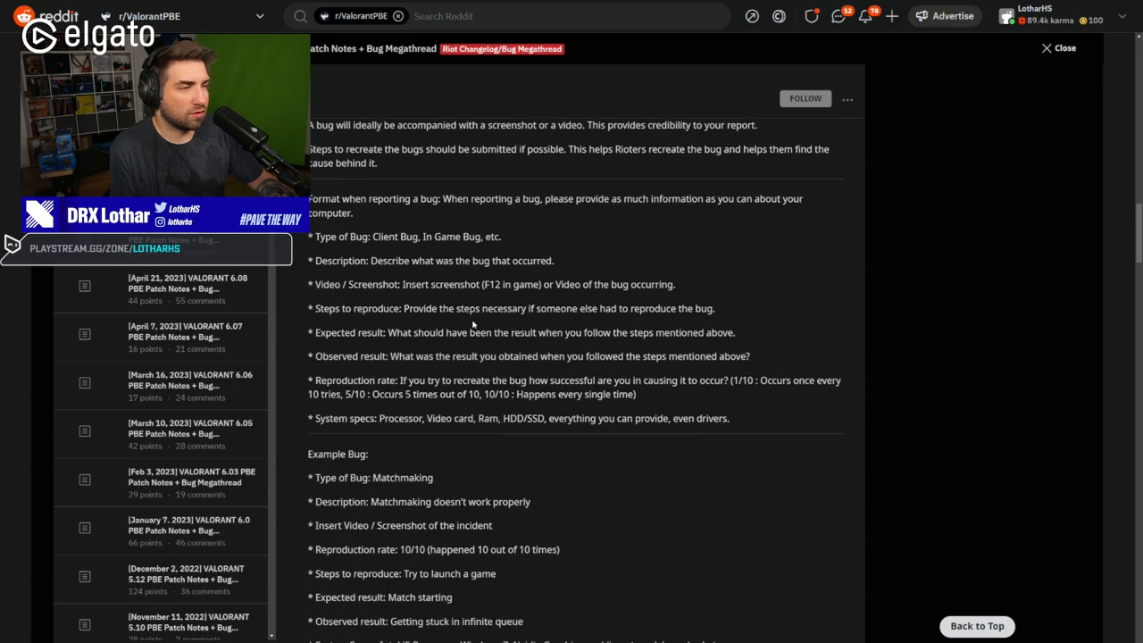
pyautogui.scroll(-3)
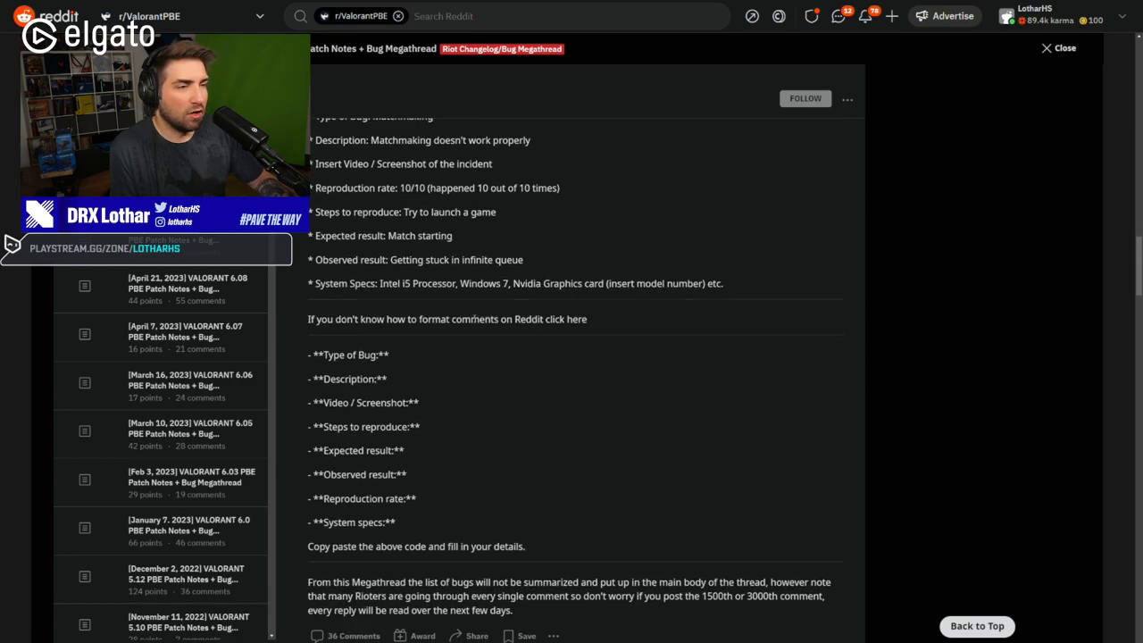